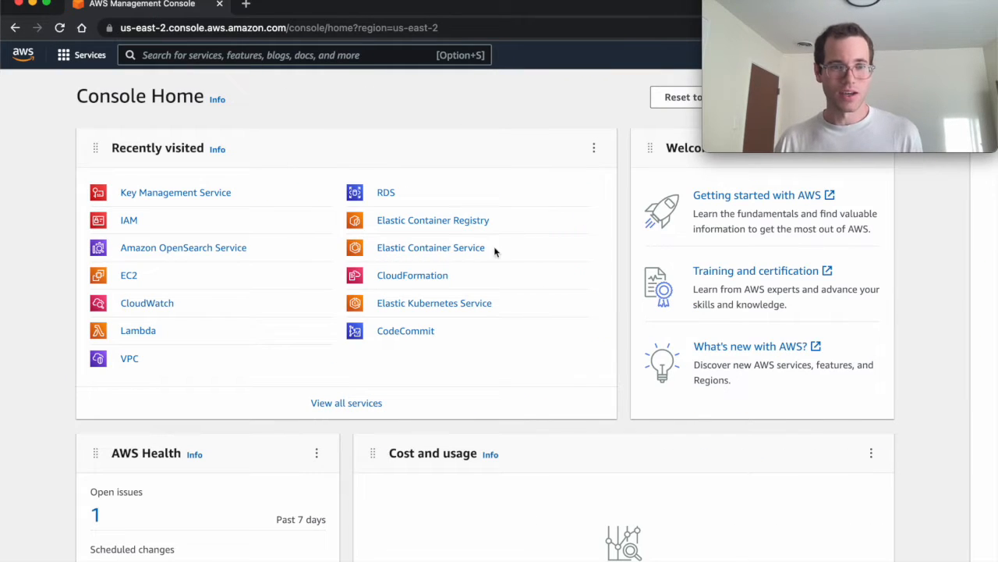
mouse_move(371, 150)
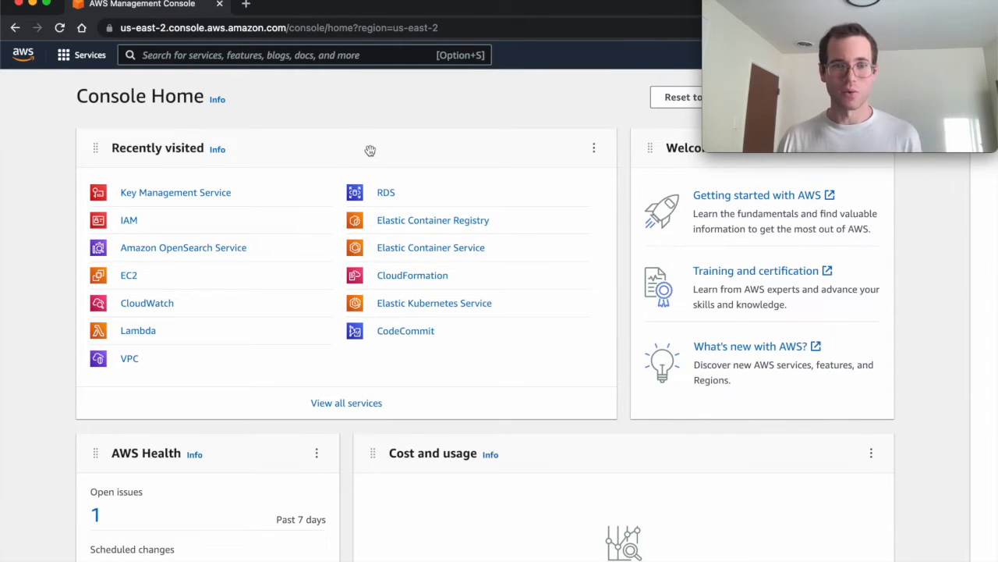
Search the Services bar for 'iam' and open the IAM dashboard
text(iam)
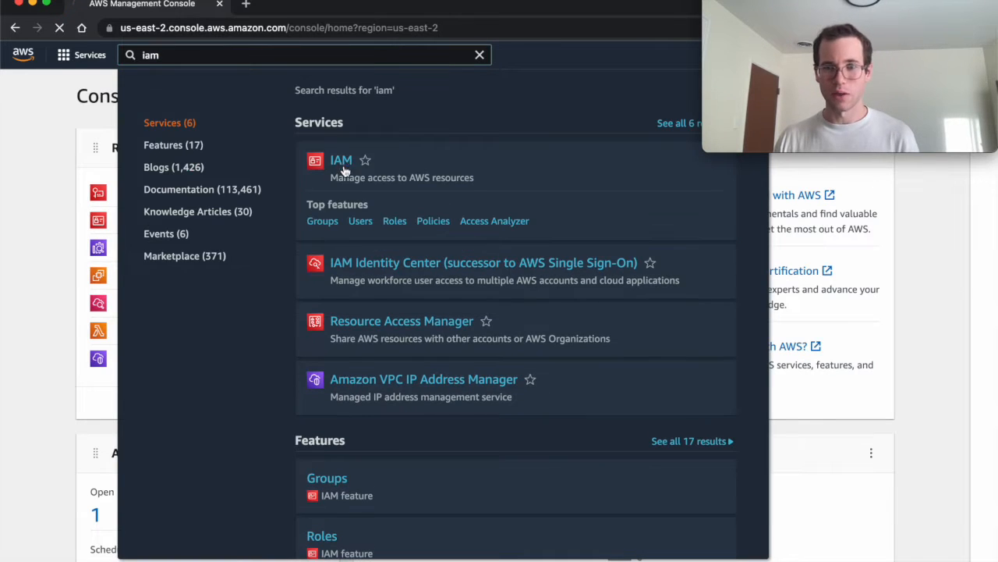
click(341, 160)
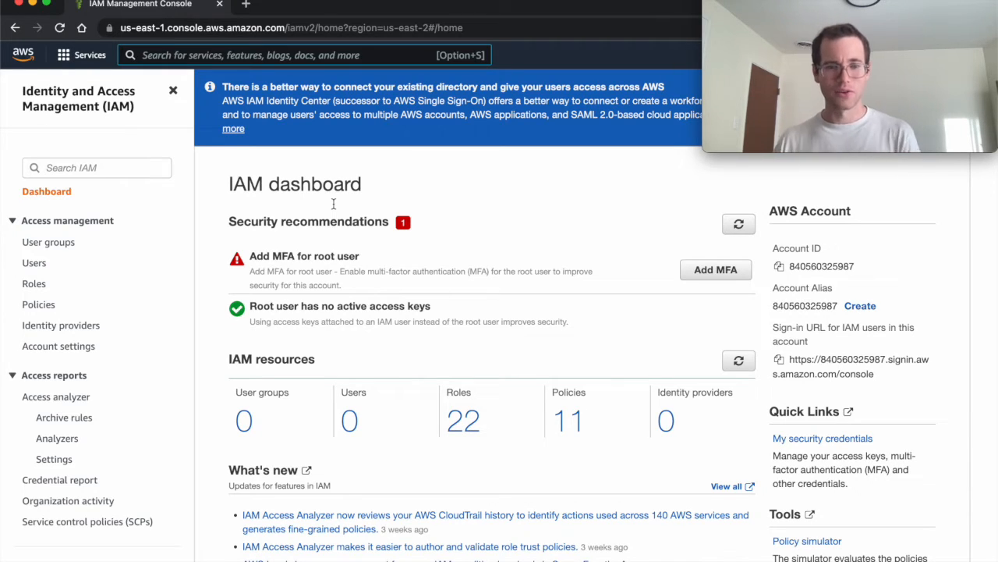
Add IAM user 'kms-test-user' with programmatic access-key credentials and reach permissions
click(34, 262)
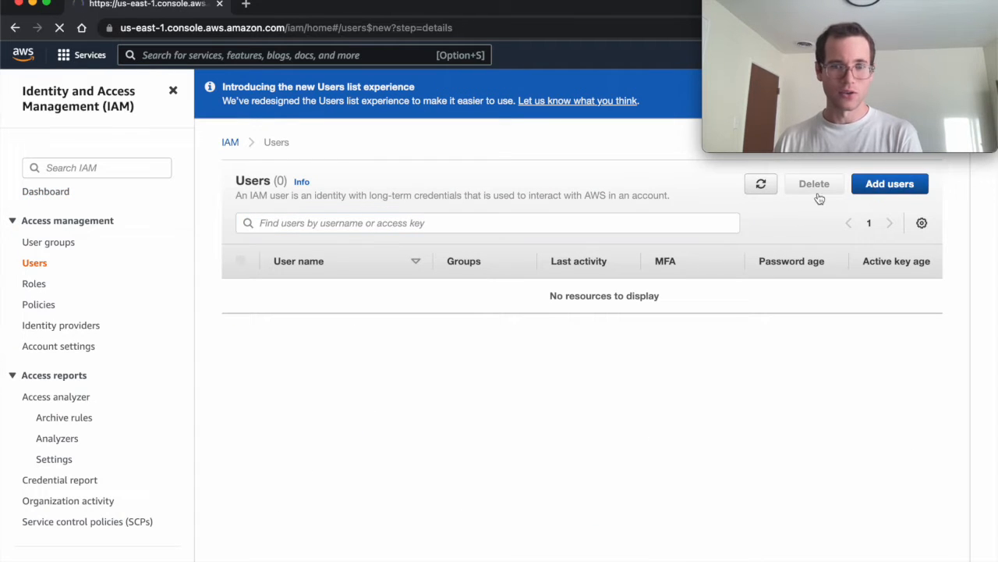
click(889, 183)
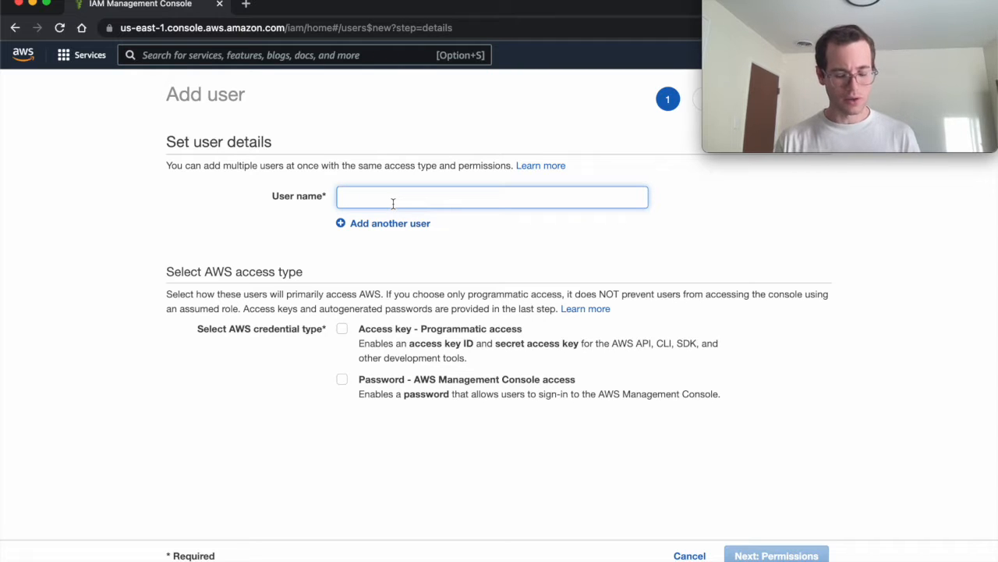
text(kms-test-)
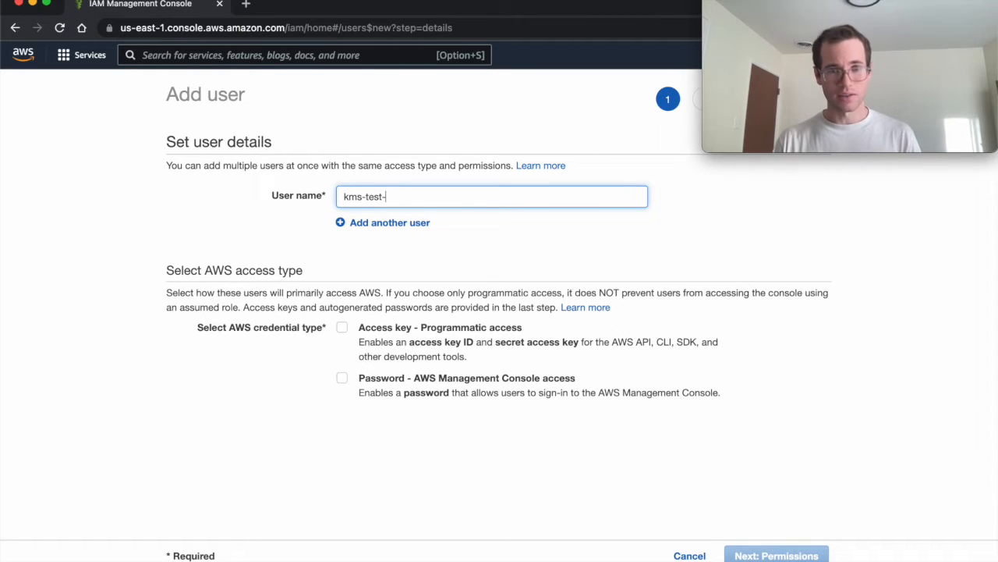
text(user)
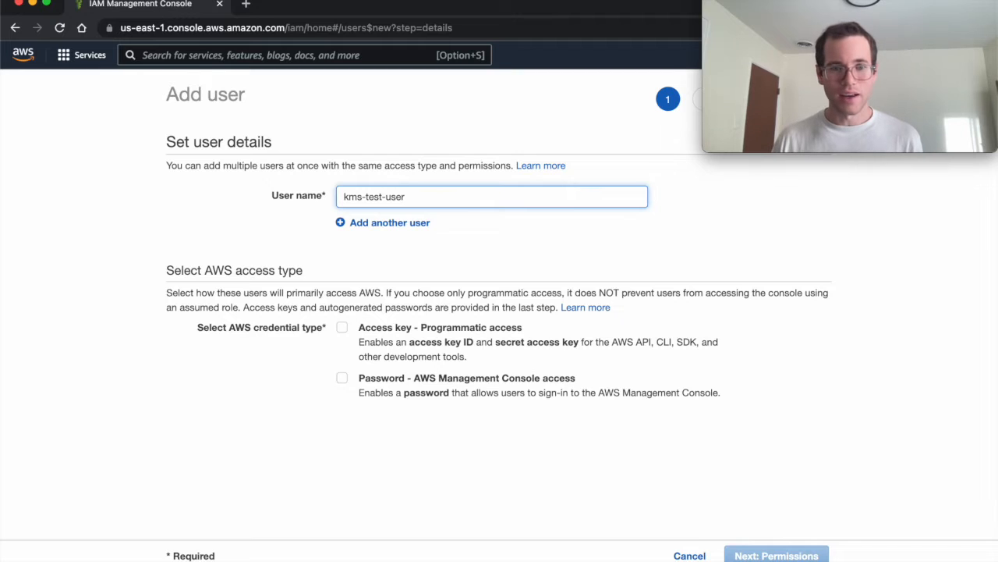
click(342, 327)
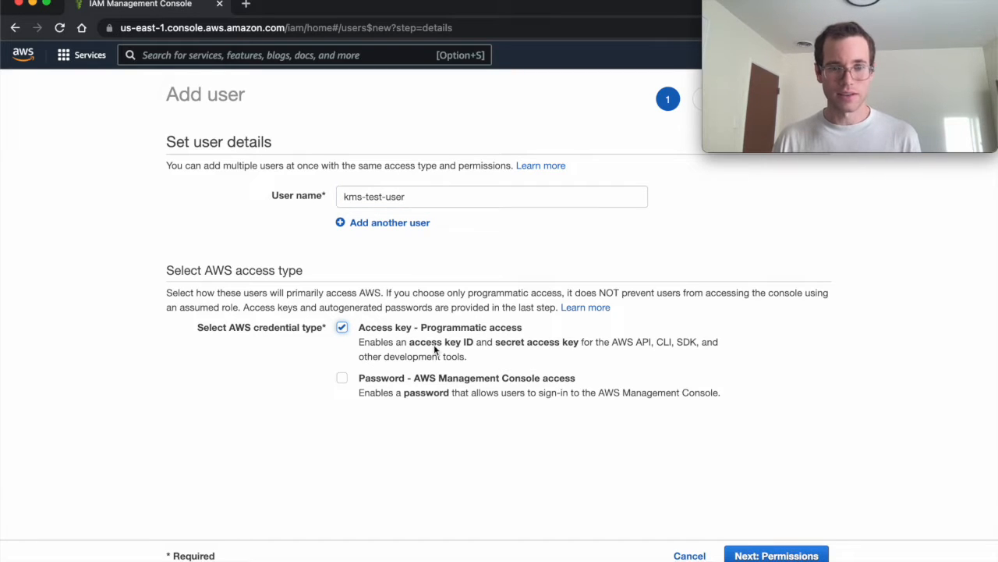
mouse_move(489, 358)
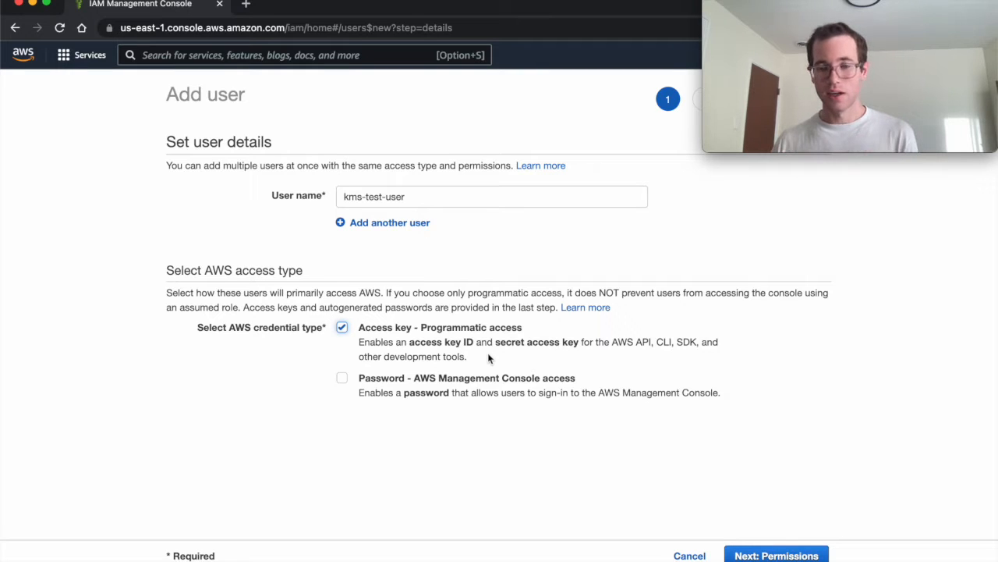
click(777, 556)
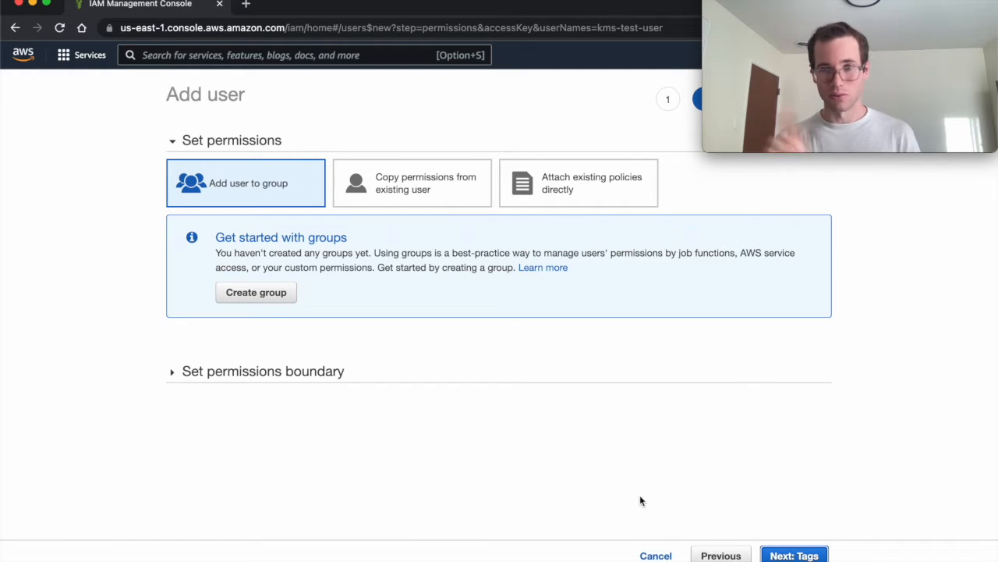
mouse_move(754, 522)
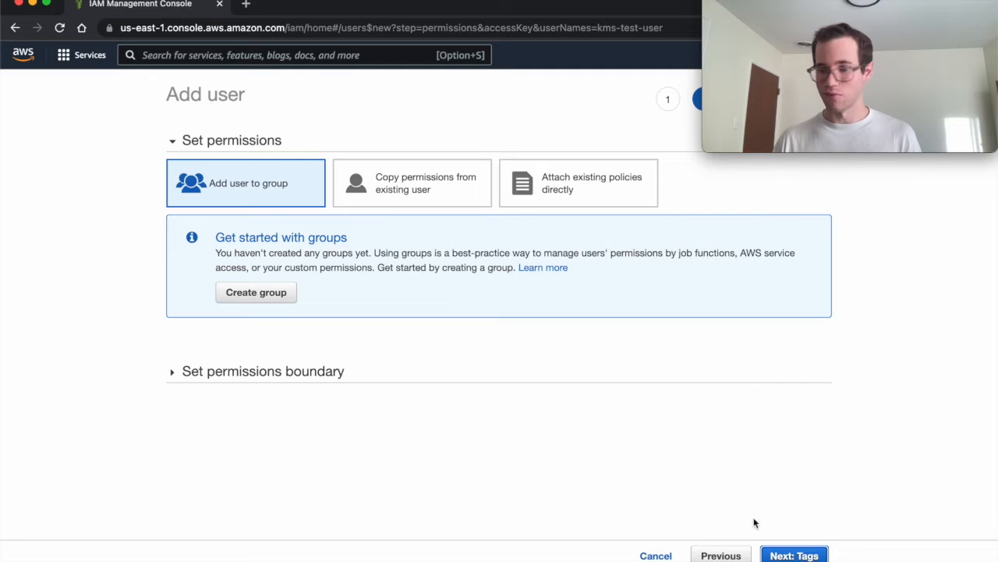
Skip permissions, add tag Name = kms-test-iam-user, and reach the review page
click(794, 556)
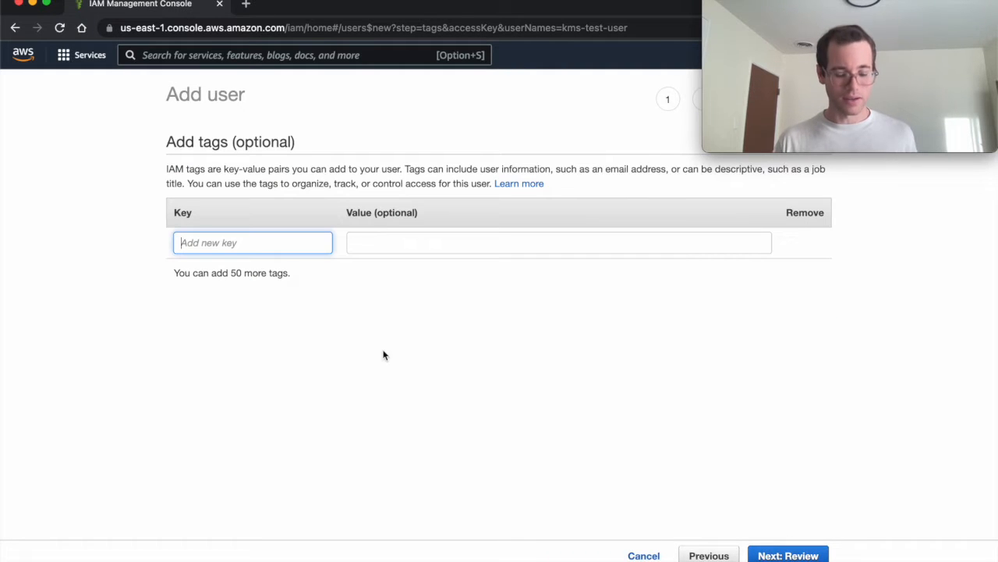
text(Name)
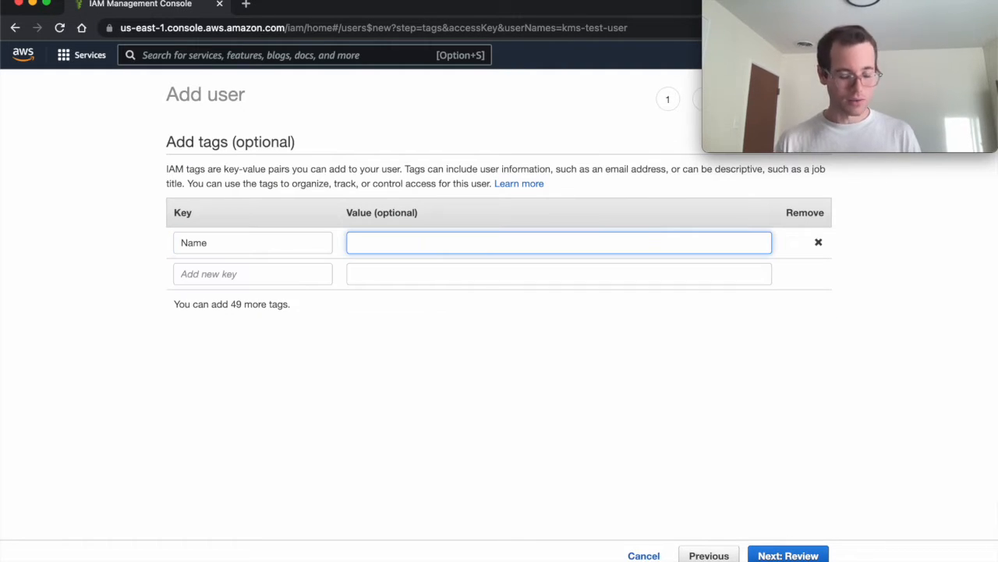
text(kms-test-iam-user)
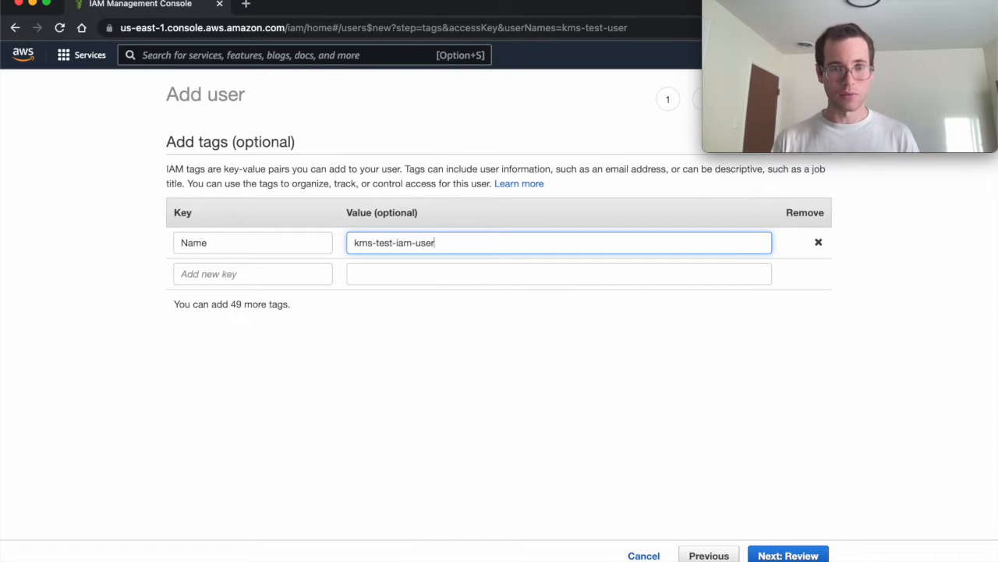
click(788, 555)
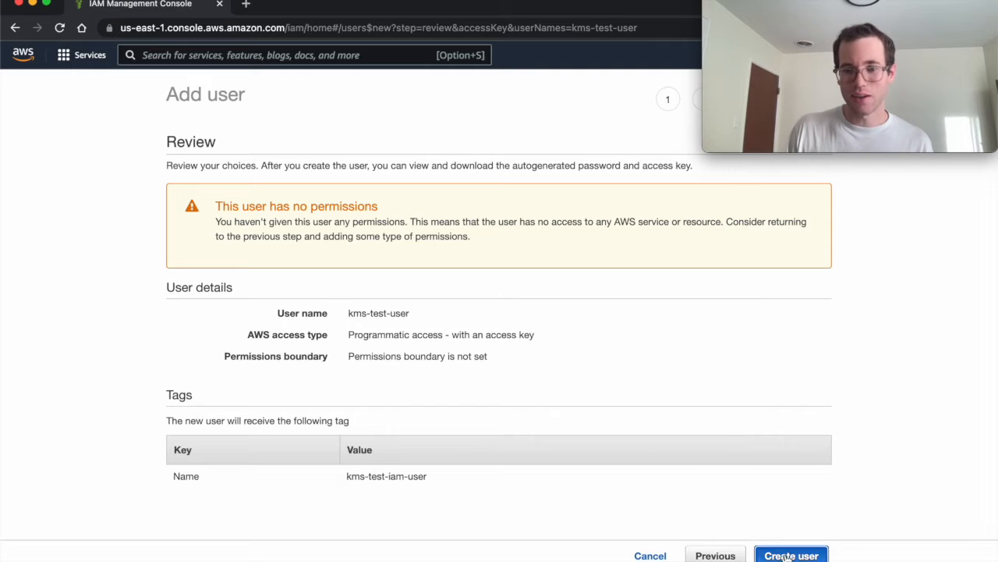
Create kms-test-user from the review page to issue its access key
click(791, 555)
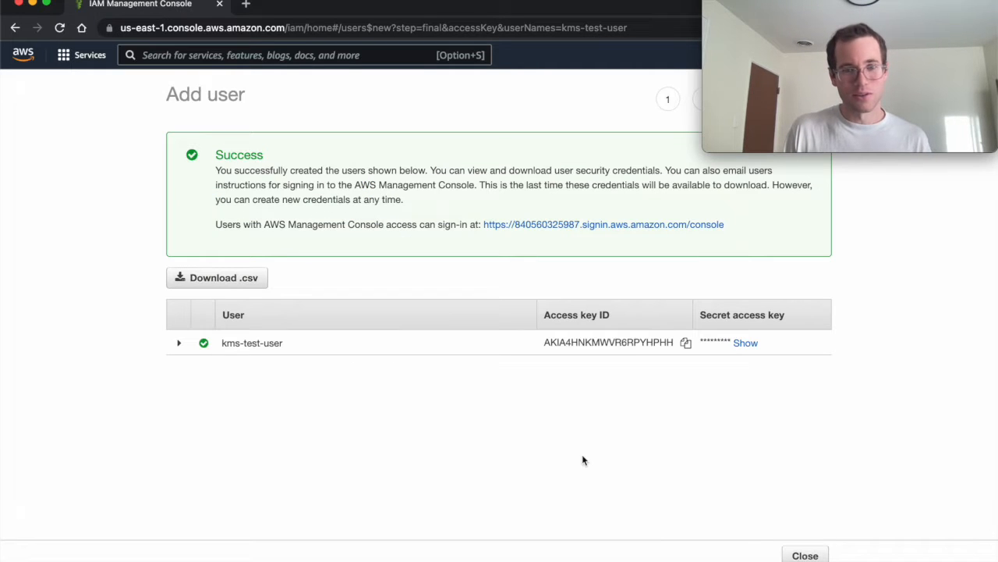
mouse_move(593, 460)
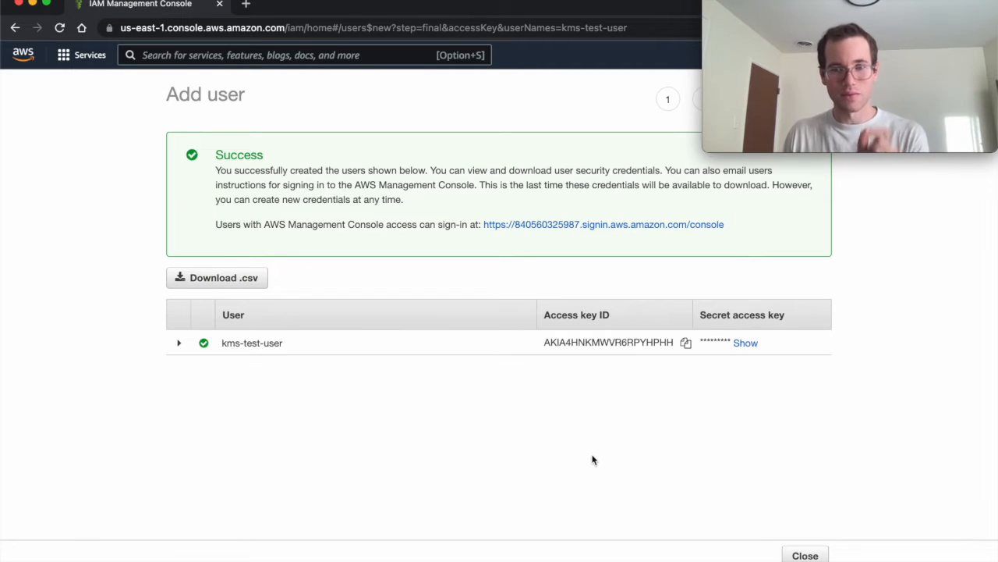
mouse_move(608, 434)
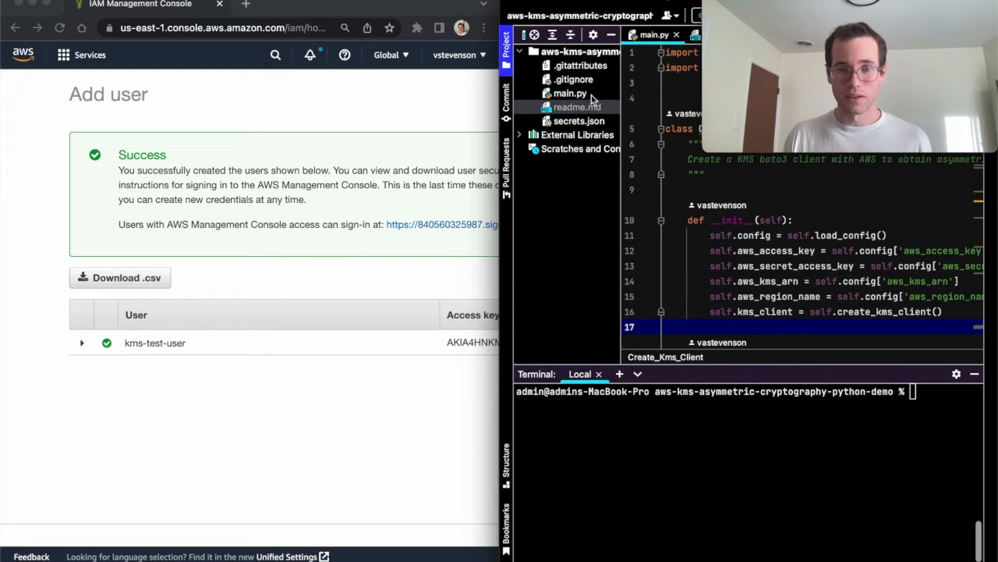
Paste the new access key ID as aws_access_key in the project's secrets.json
click(578, 121)
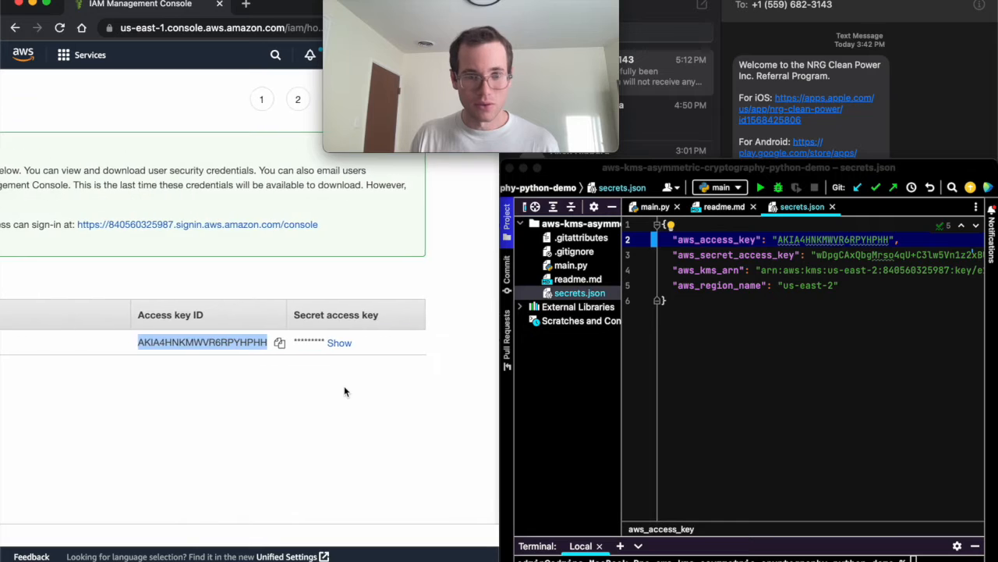
click(340, 342)
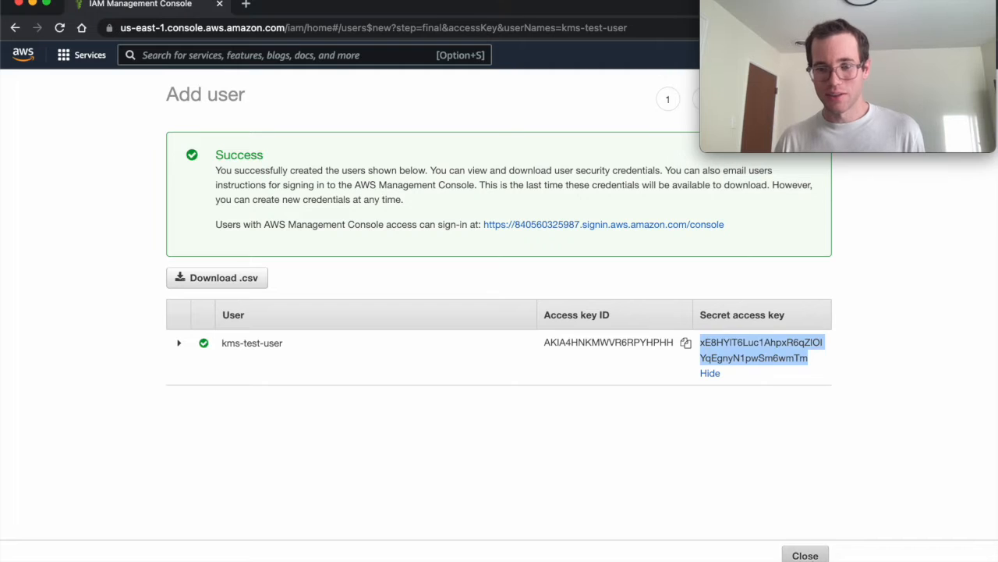
Close the Add user wizard and navigate to KMS customer managed keys
click(805, 554)
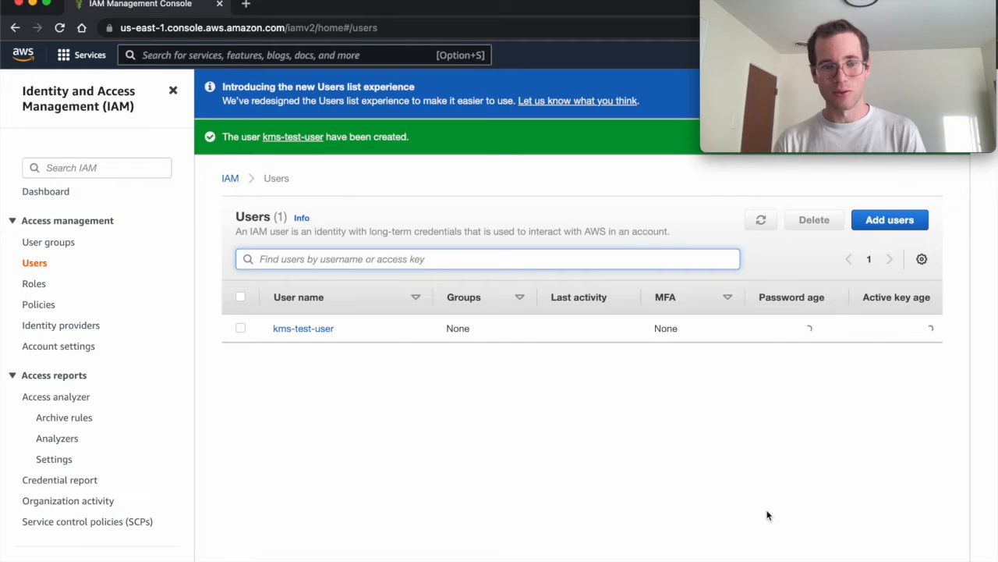
click(760, 219)
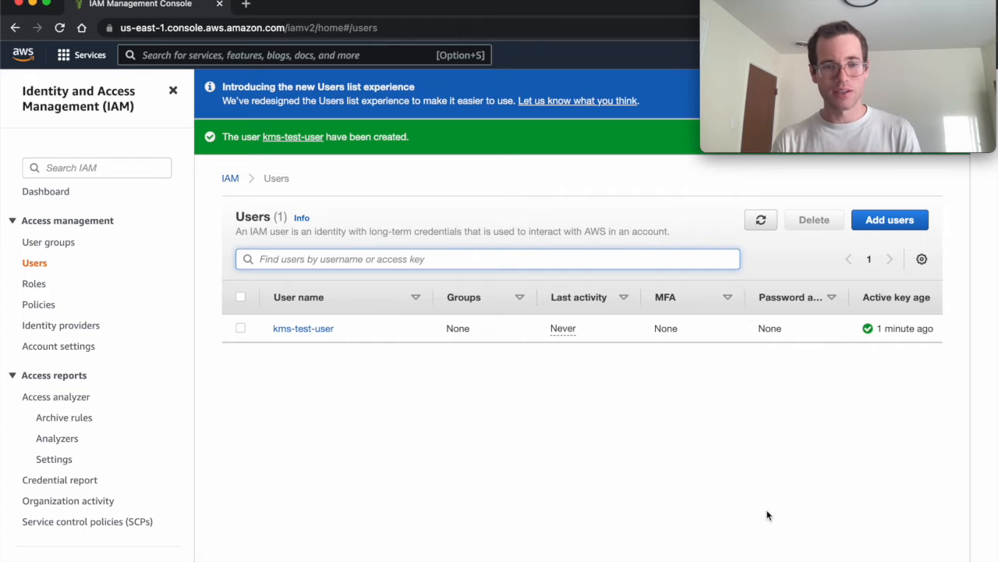
mouse_move(411, 54)
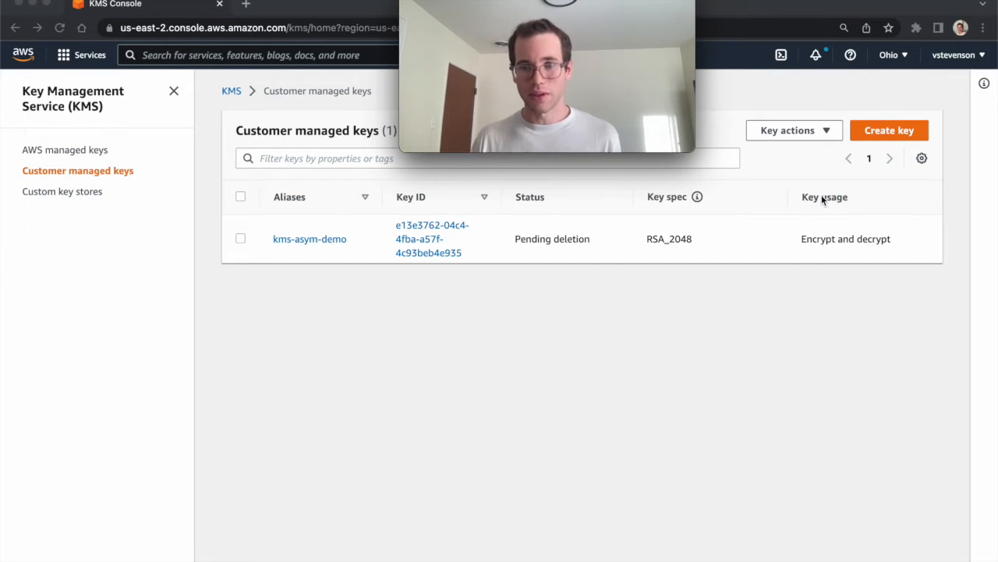
Start a new customer managed key: asymmetric, encrypt and decrypt, RSA_2048 key spec
click(889, 130)
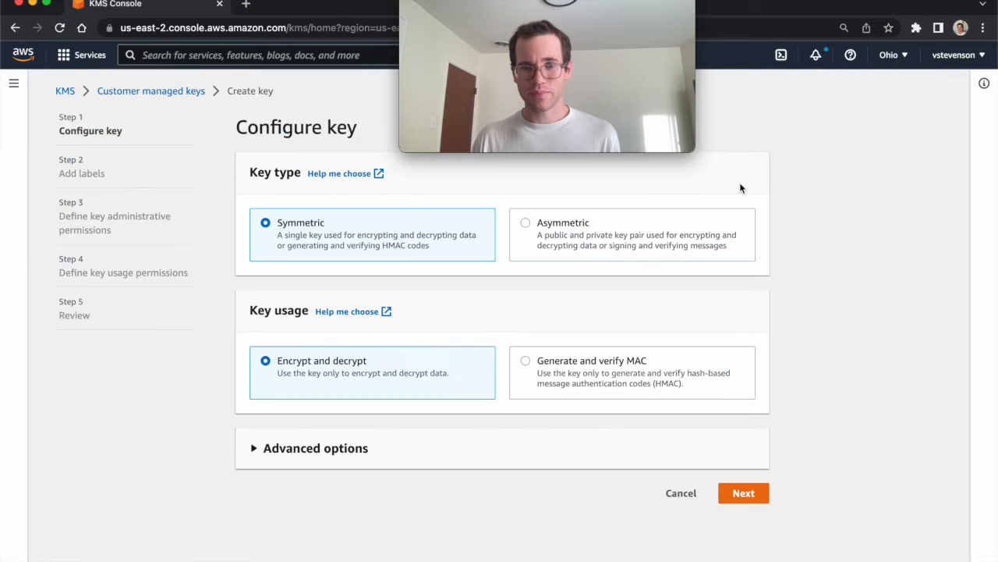
mouse_move(530, 229)
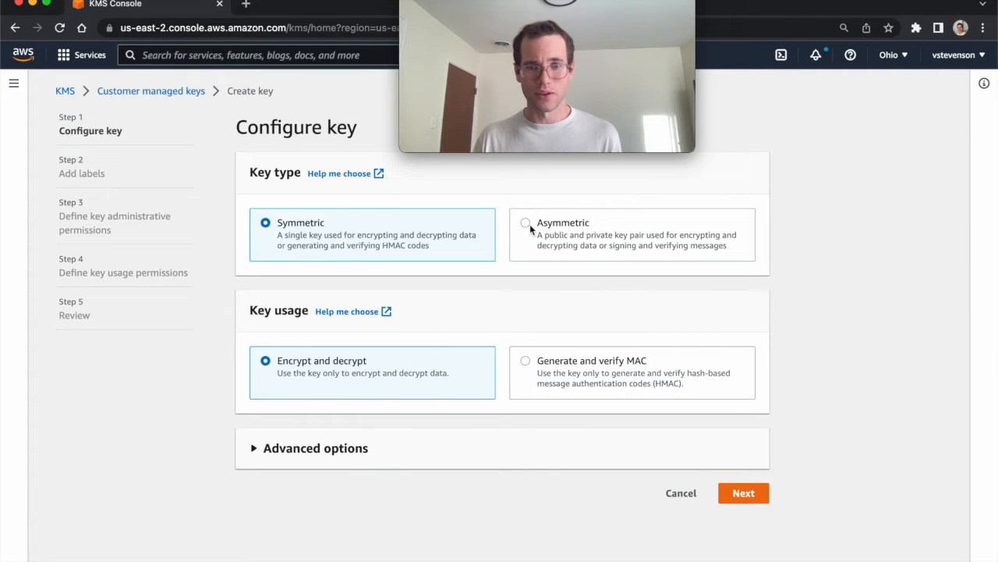
click(525, 222)
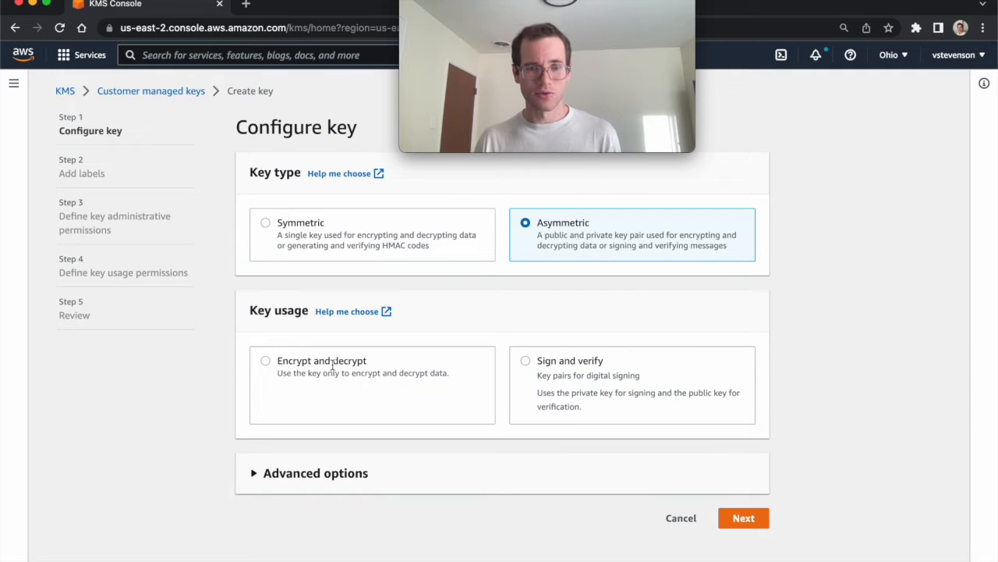
mouse_move(332, 363)
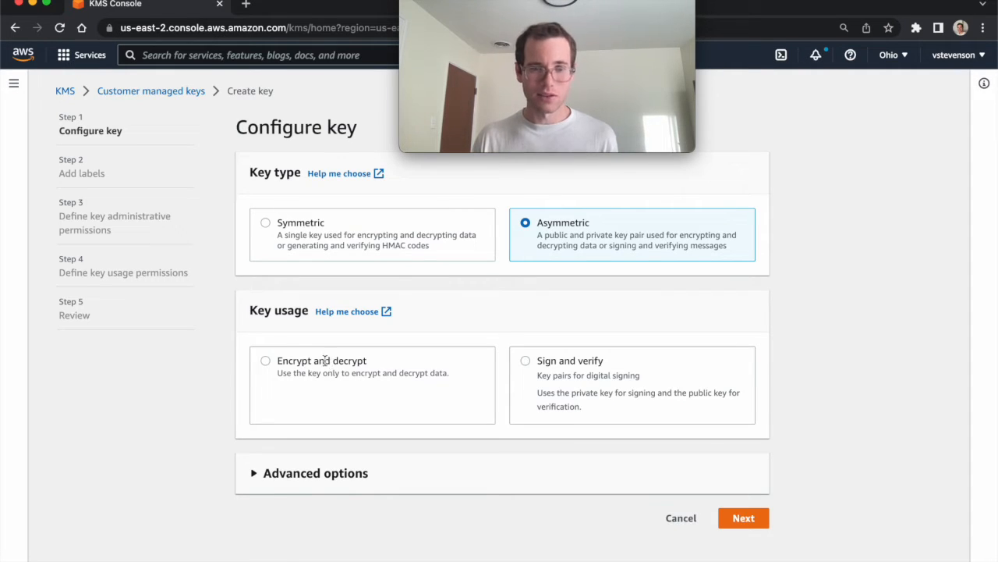
click(265, 360)
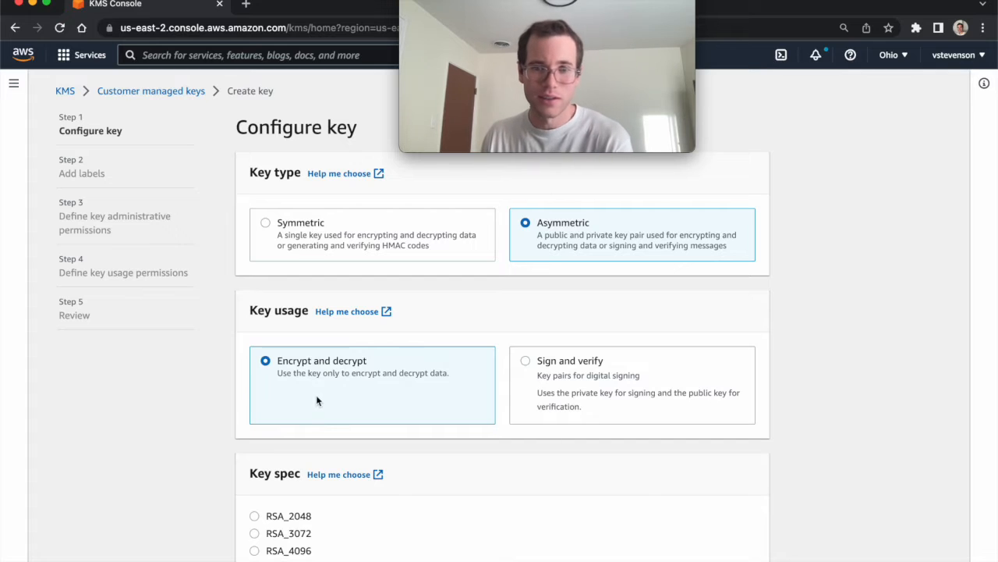
scroll(down, 3)
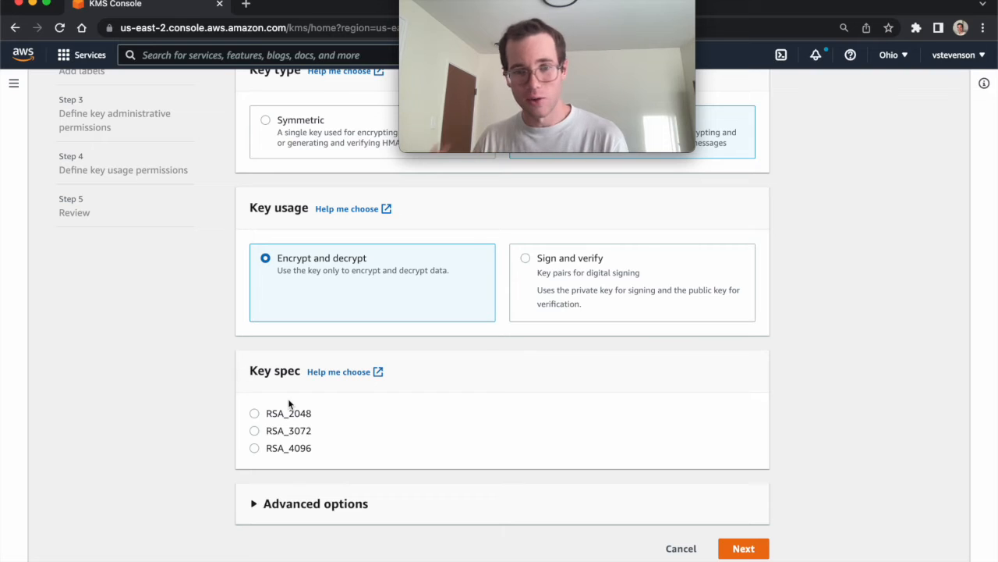
click(254, 413)
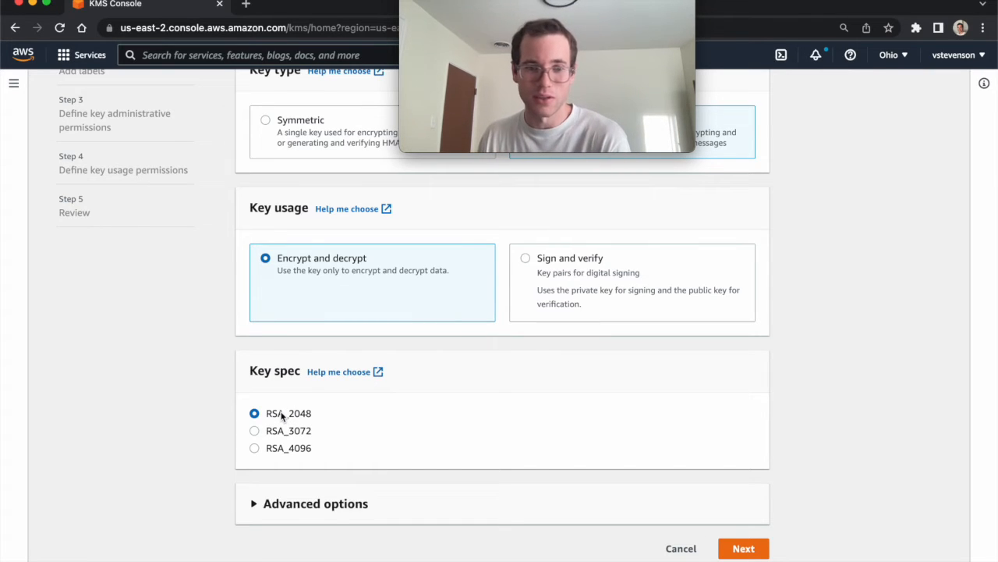
mouse_move(629, 477)
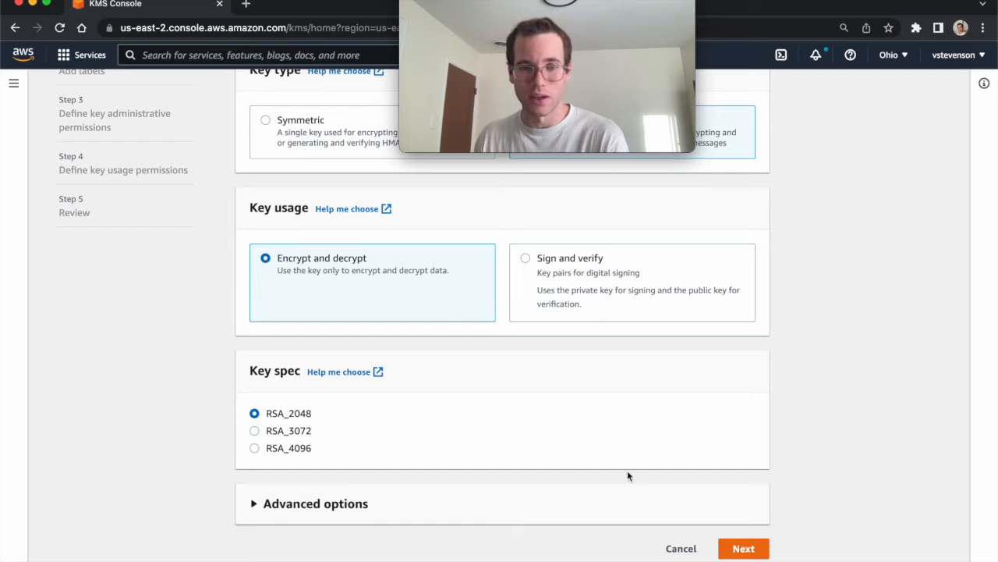
click(743, 548)
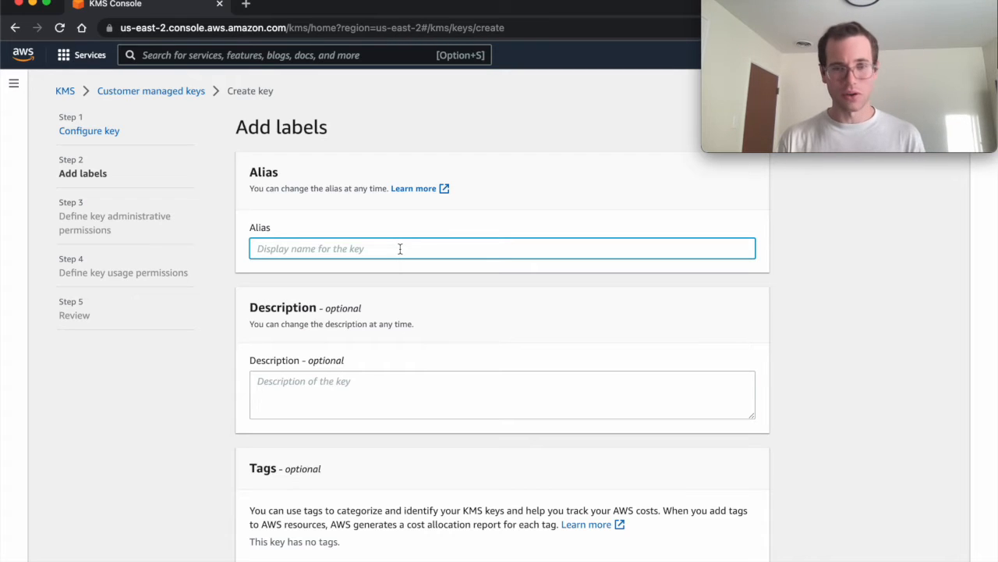
Give the key alias 'kms-test-key-asym' and description 'testing for youtube'
text(kms-test-key-asy)
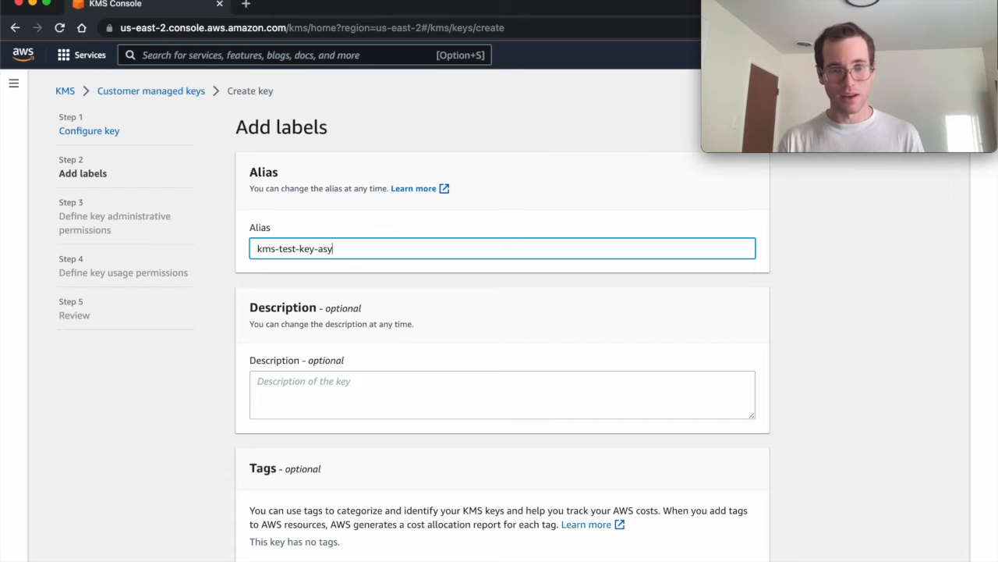
text(m)
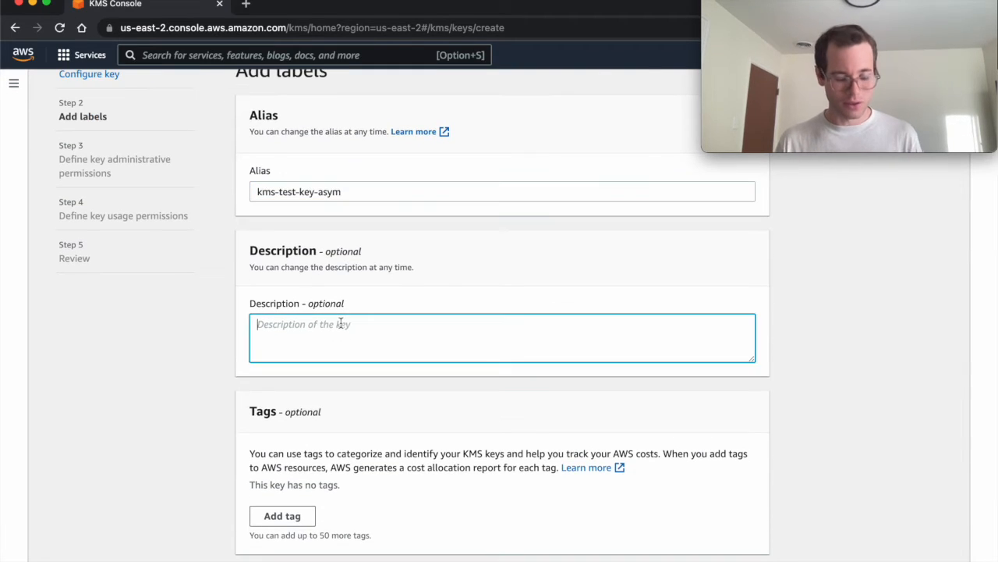
text(testing for youtube)
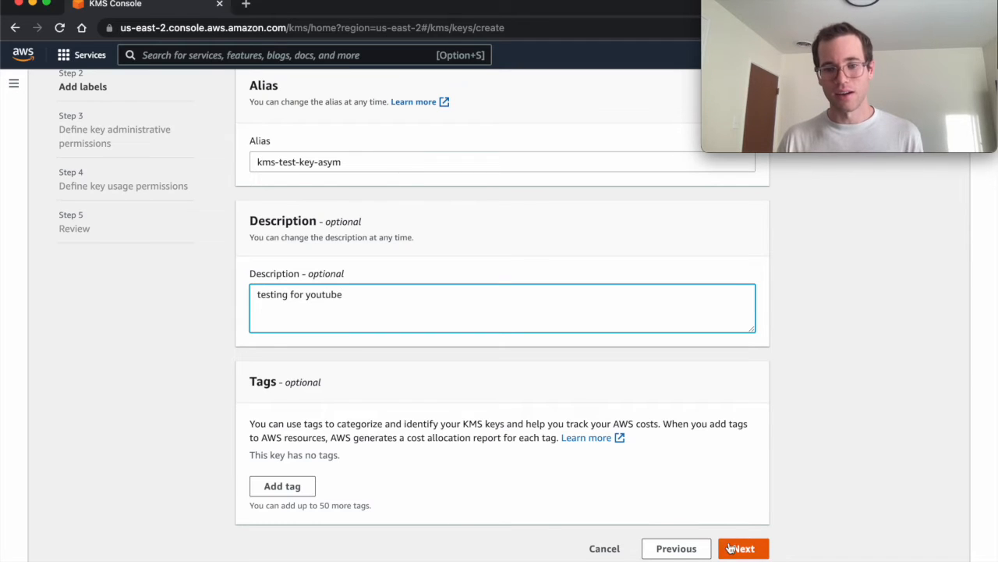
click(741, 548)
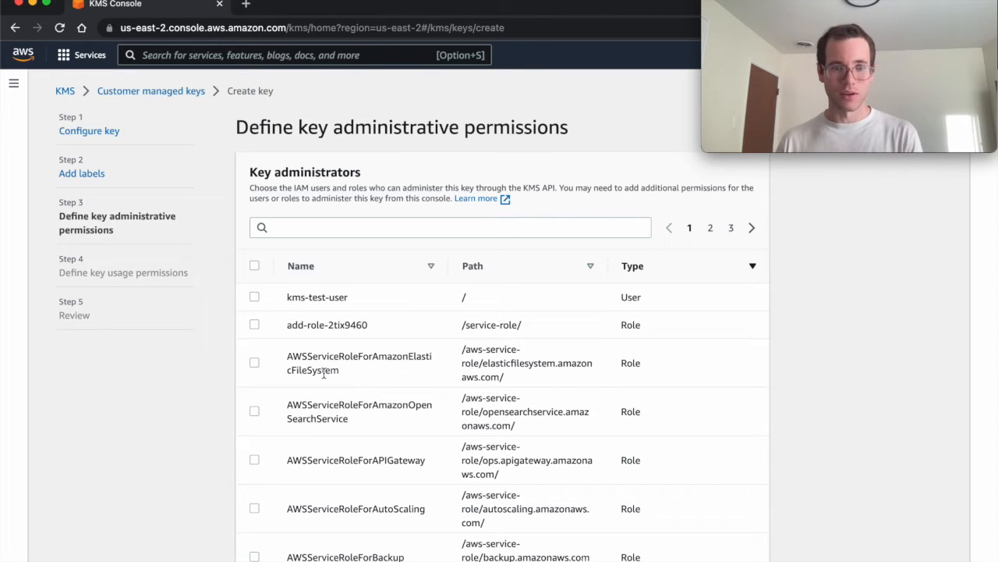
Make kms-test-user a key administrator, then check it as a key user
click(255, 296)
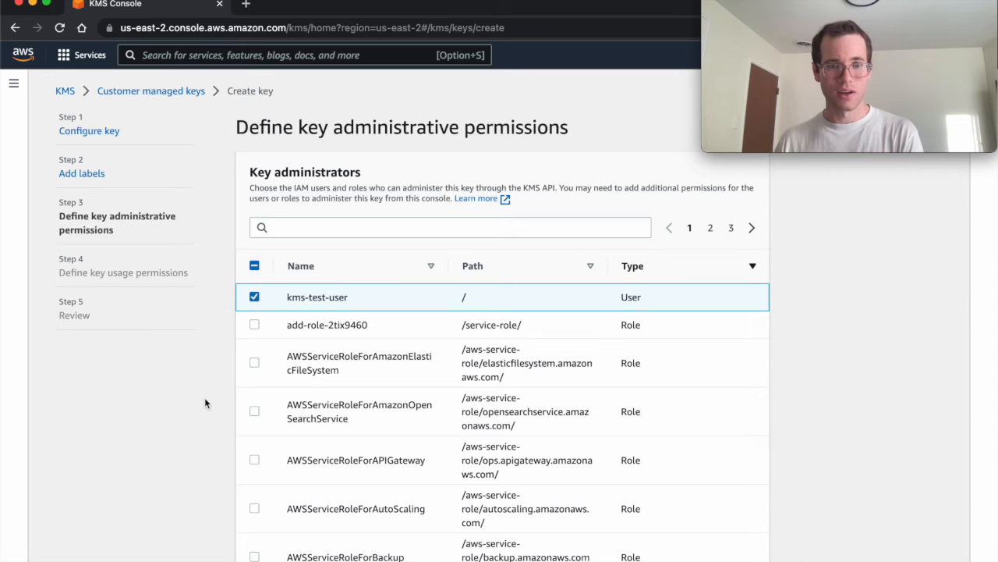
scroll(down, 3)
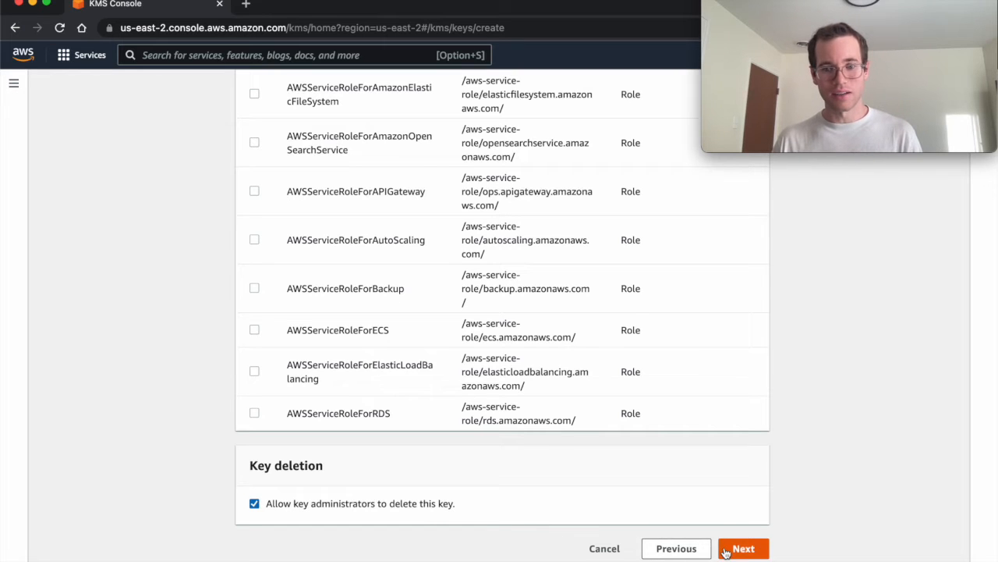
click(742, 548)
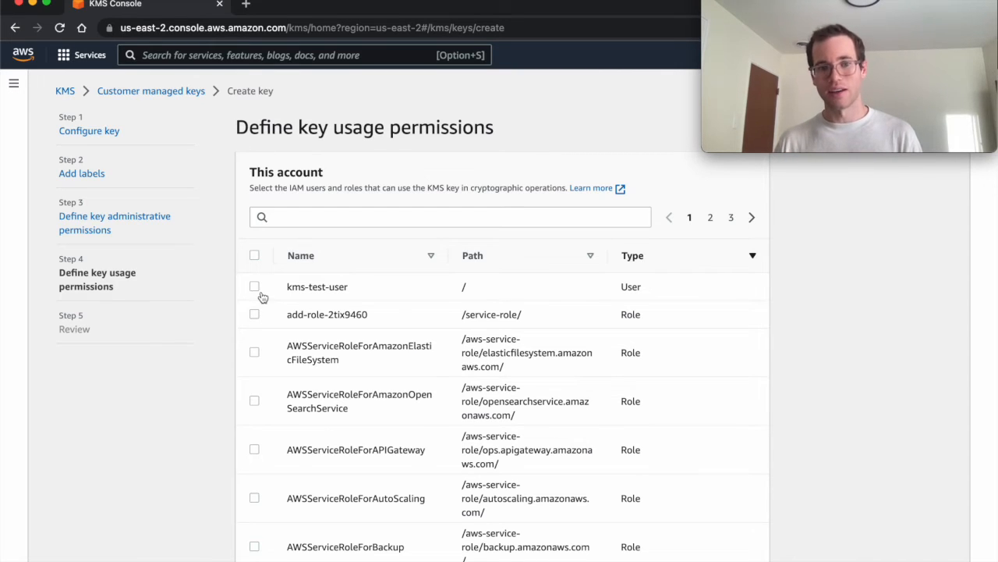
click(254, 286)
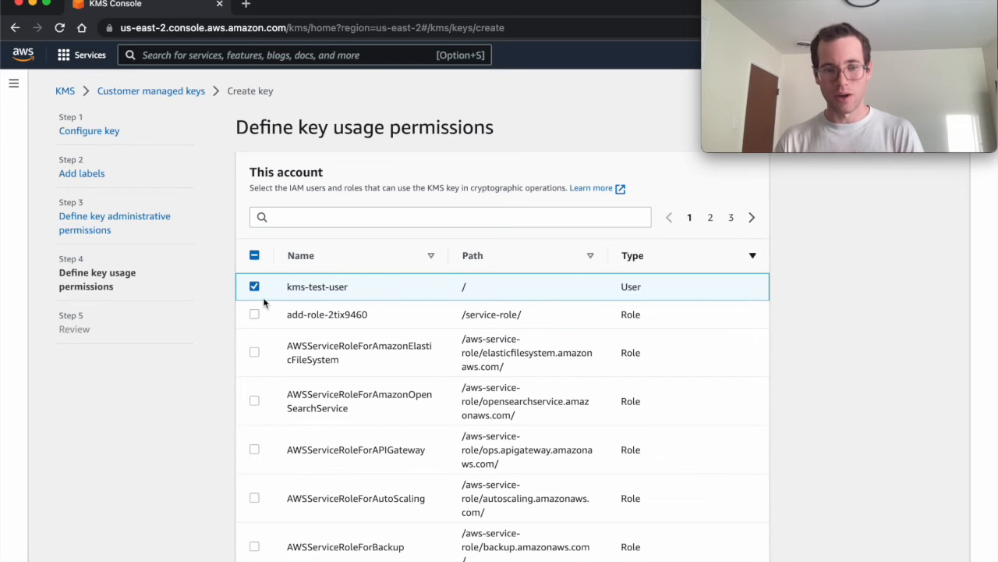
Scroll past the Other AWS accounts section and continue to the key review page
scroll(down, 3)
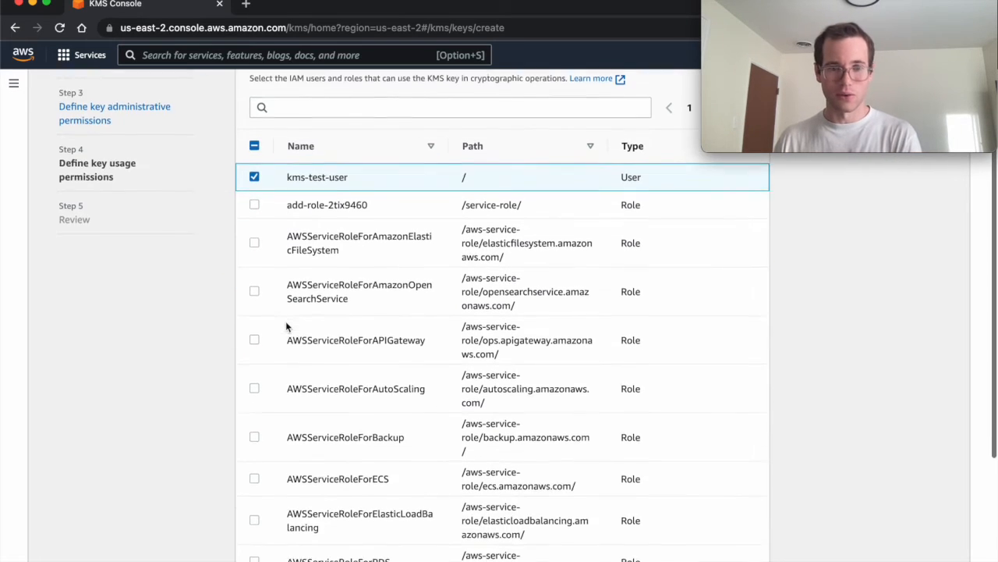
scroll(down, 3)
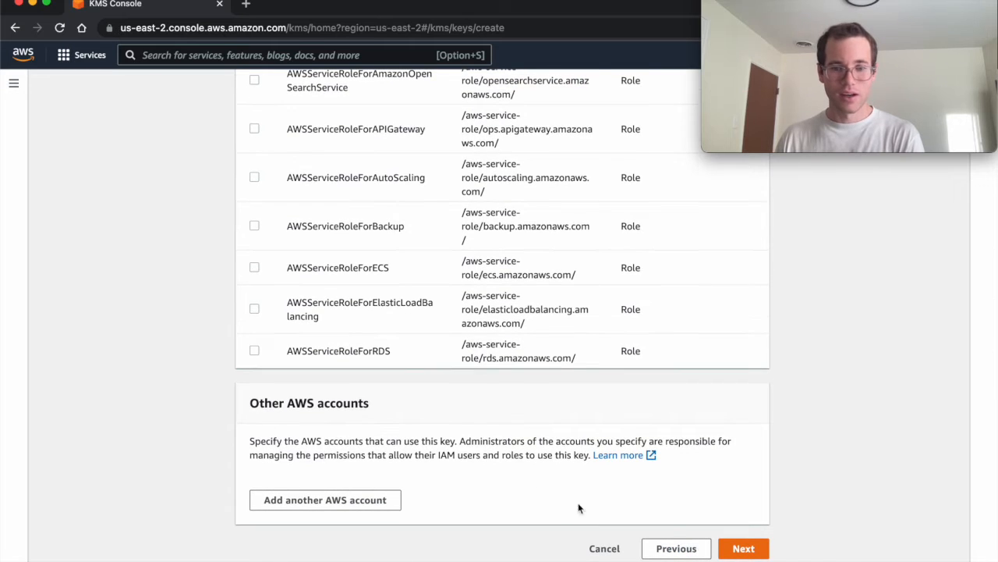
mouse_move(339, 505)
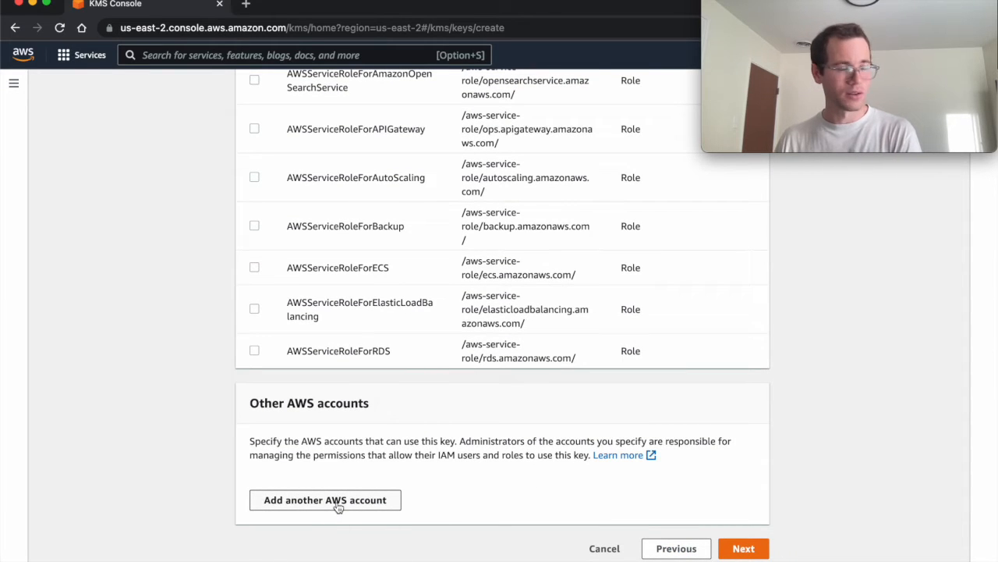
mouse_move(718, 546)
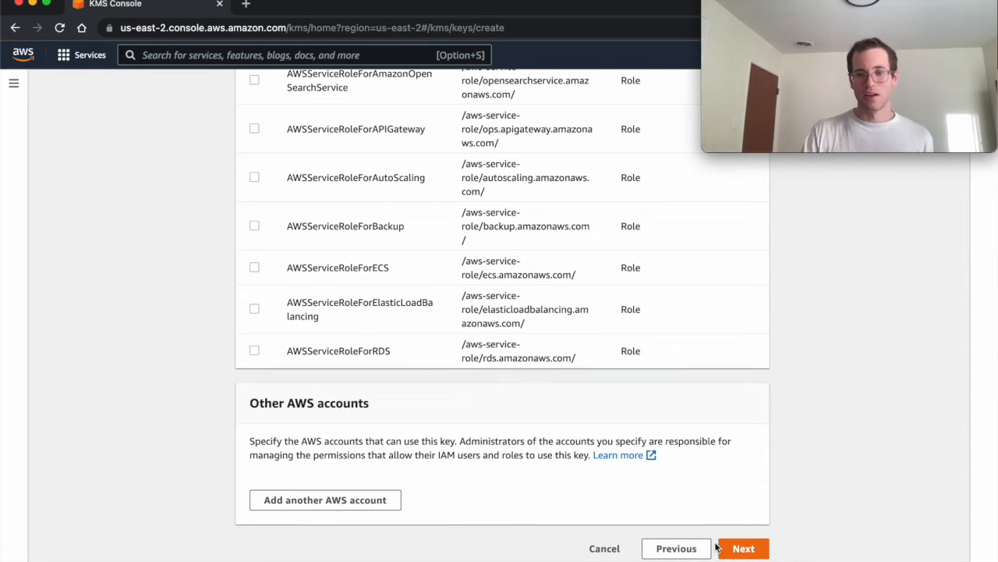
click(742, 547)
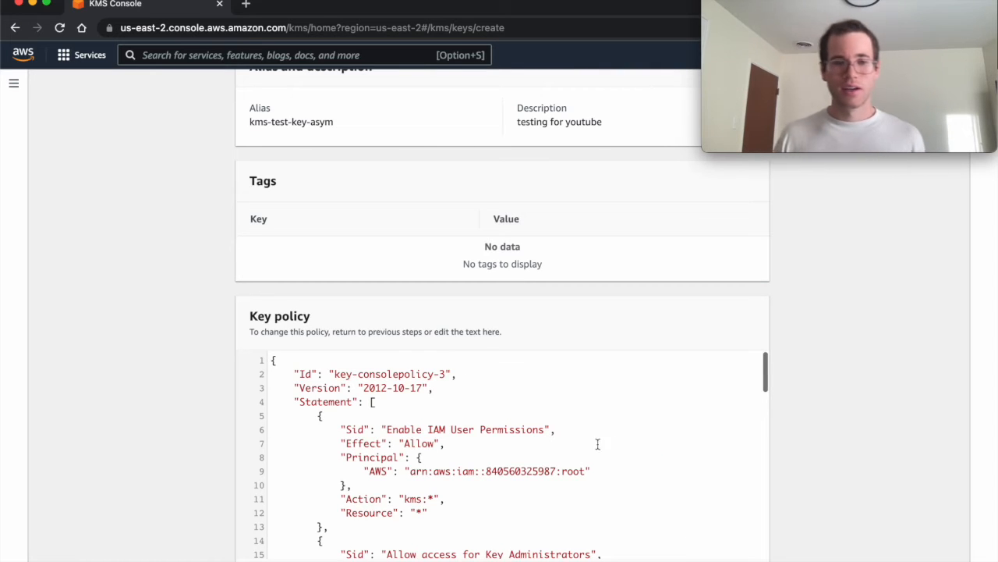
Finish creating the asymmetric key kms-test-key-asym from the bottom of the review page
scroll(down, 3)
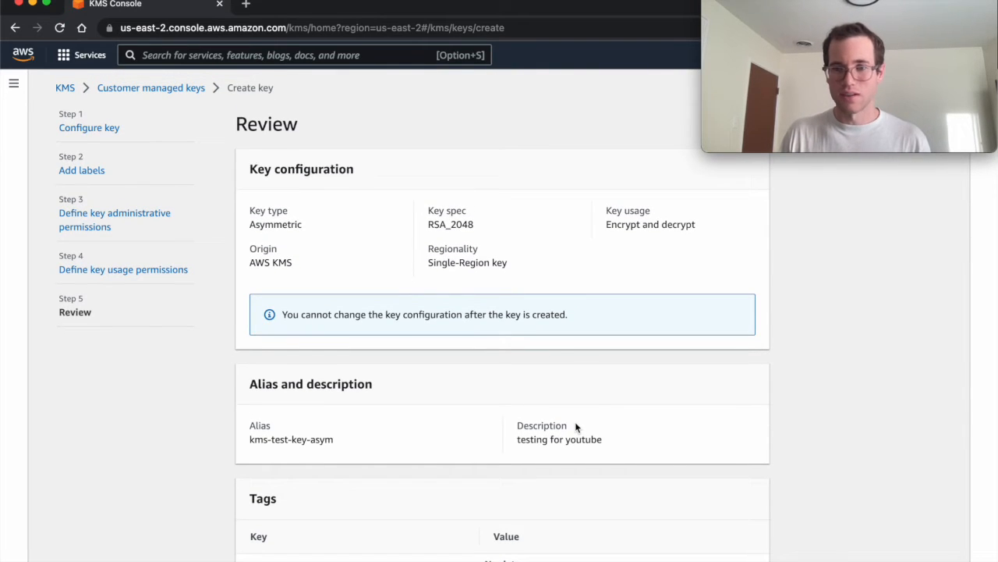
scroll(down, 3)
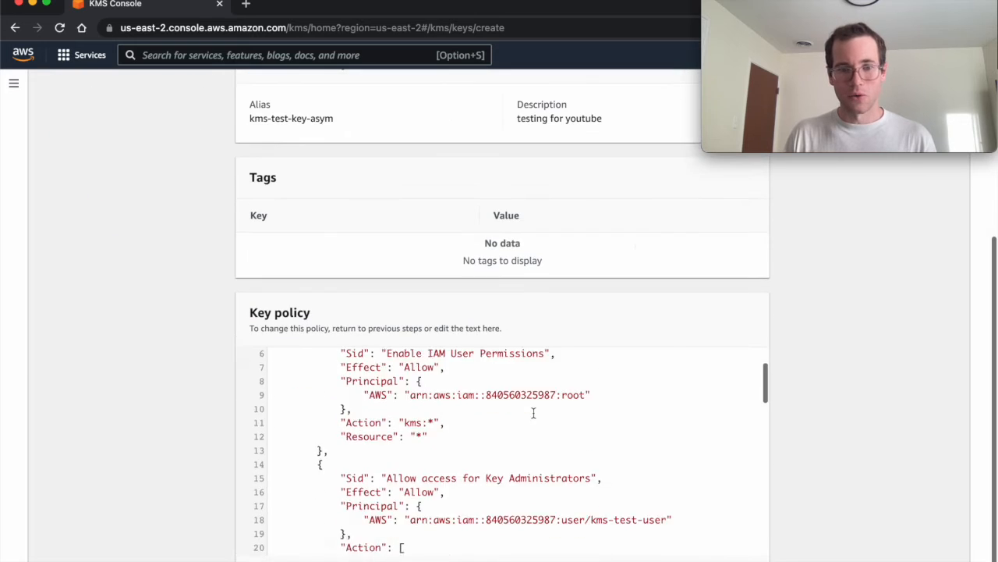
scroll(down, 3)
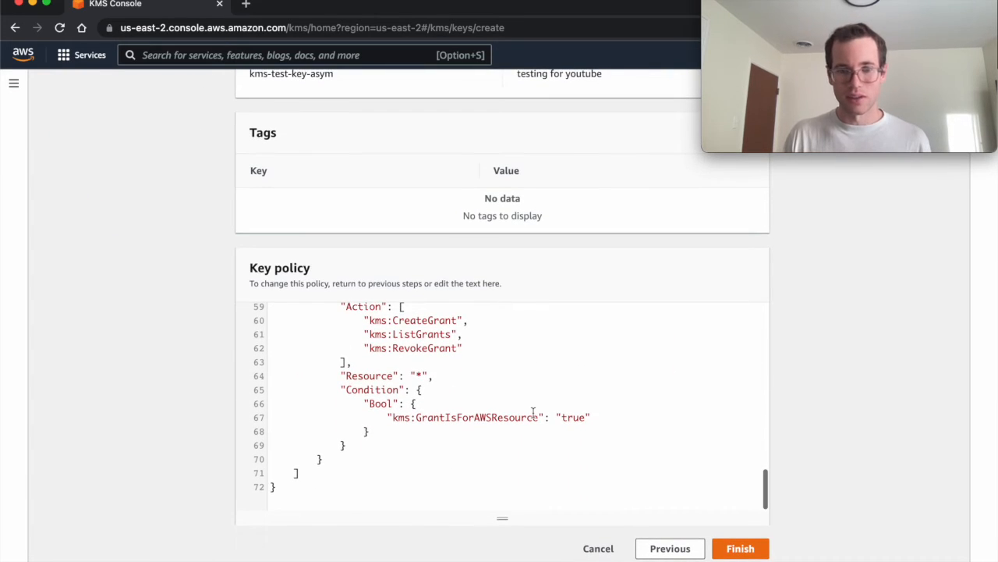
click(740, 548)
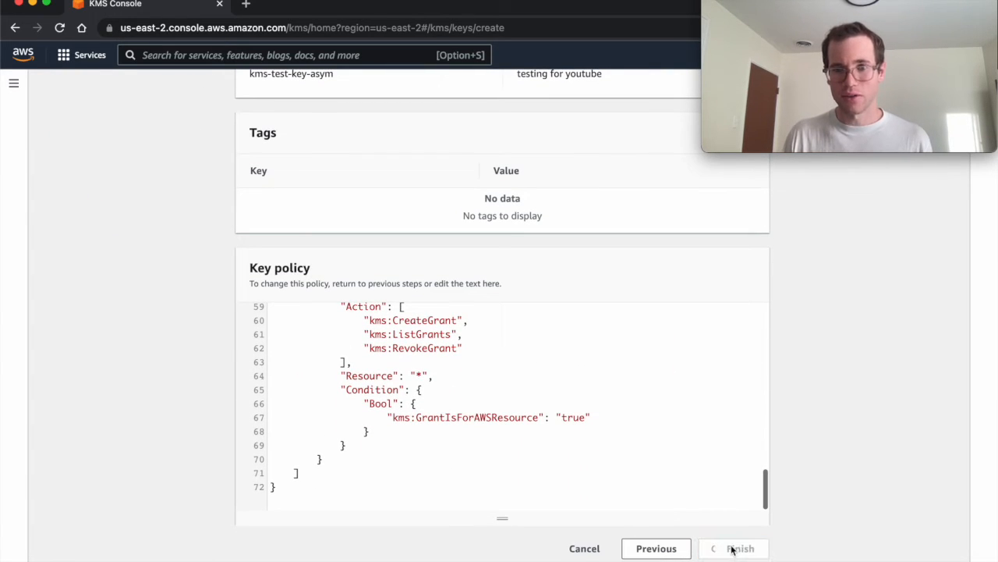
click(739, 548)
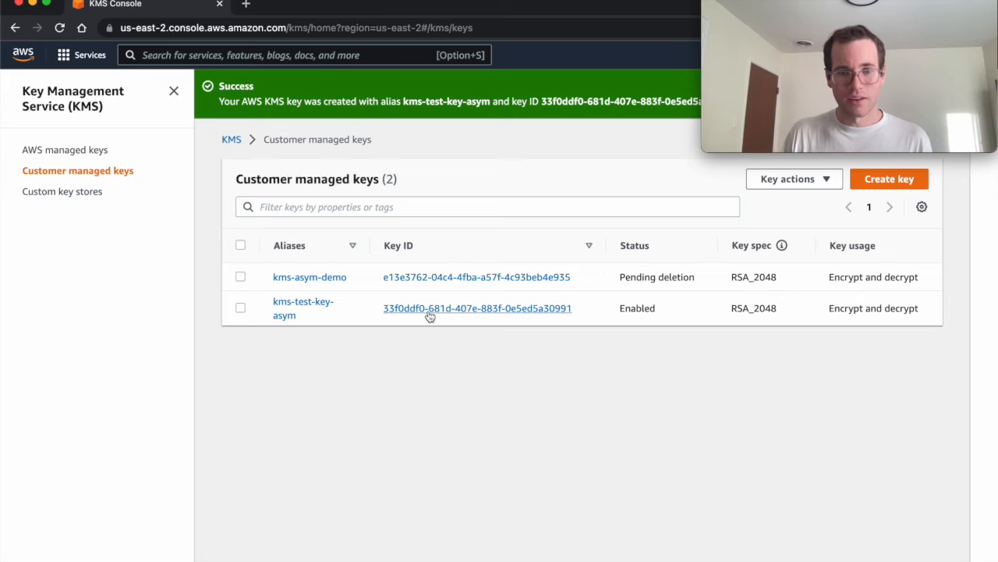
Open kms-test-key-asym's details and copy its ARN
click(476, 308)
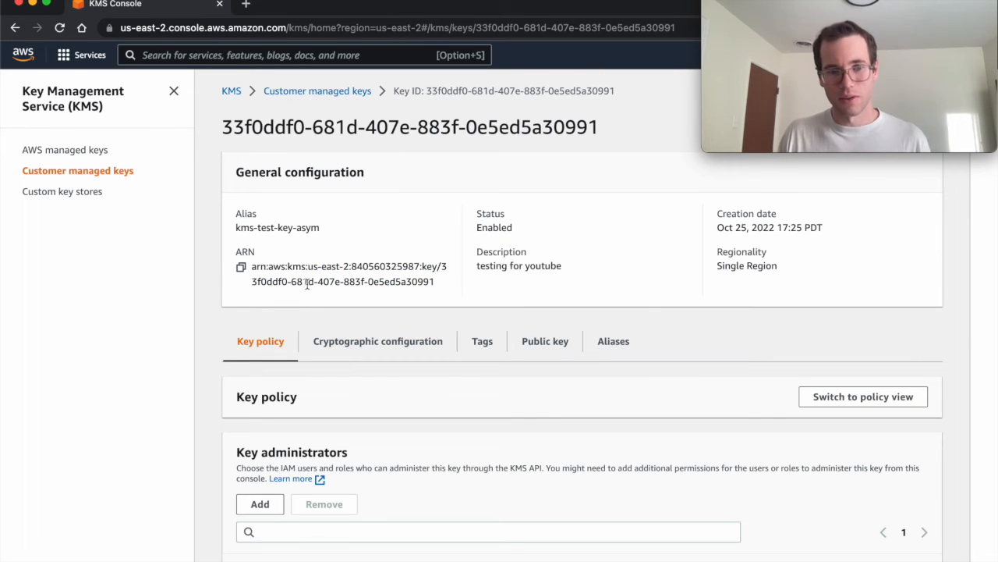
click(241, 266)
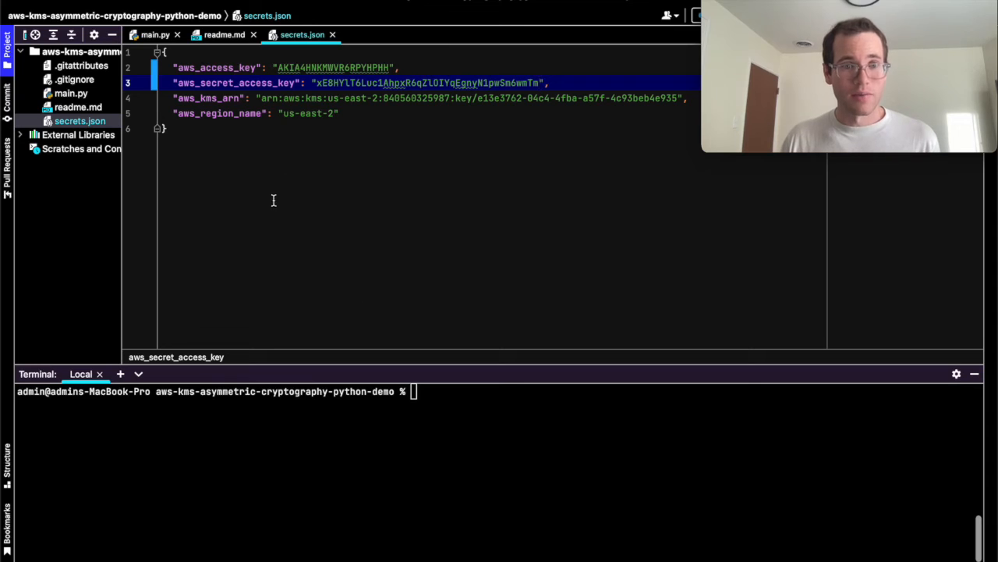
click(339, 113)
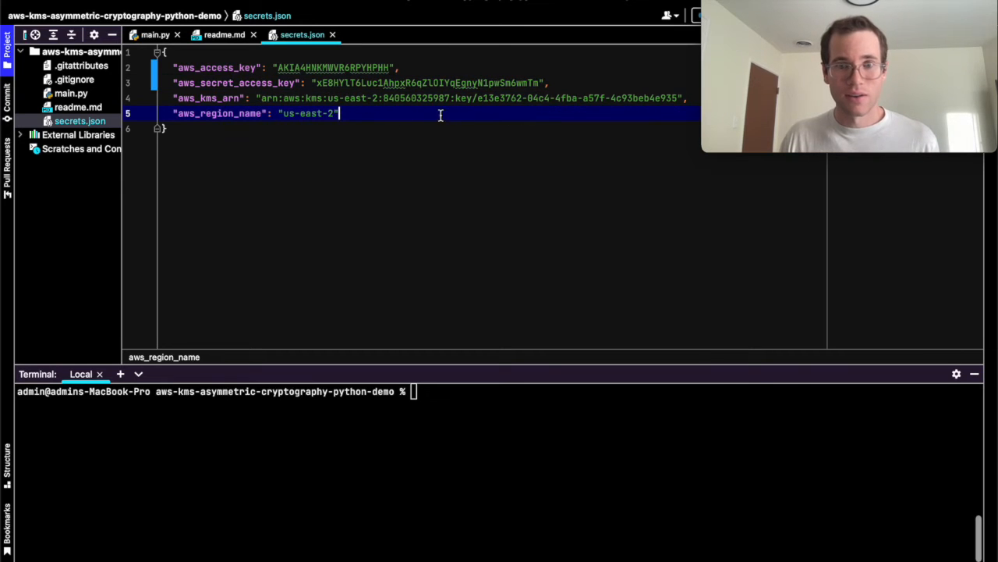
click(288, 97)
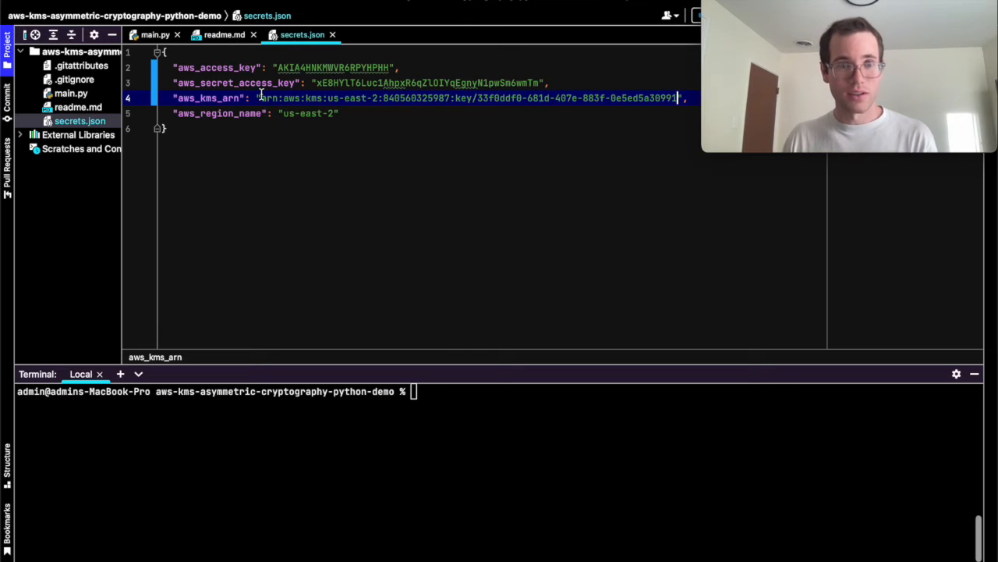
click(155, 35)
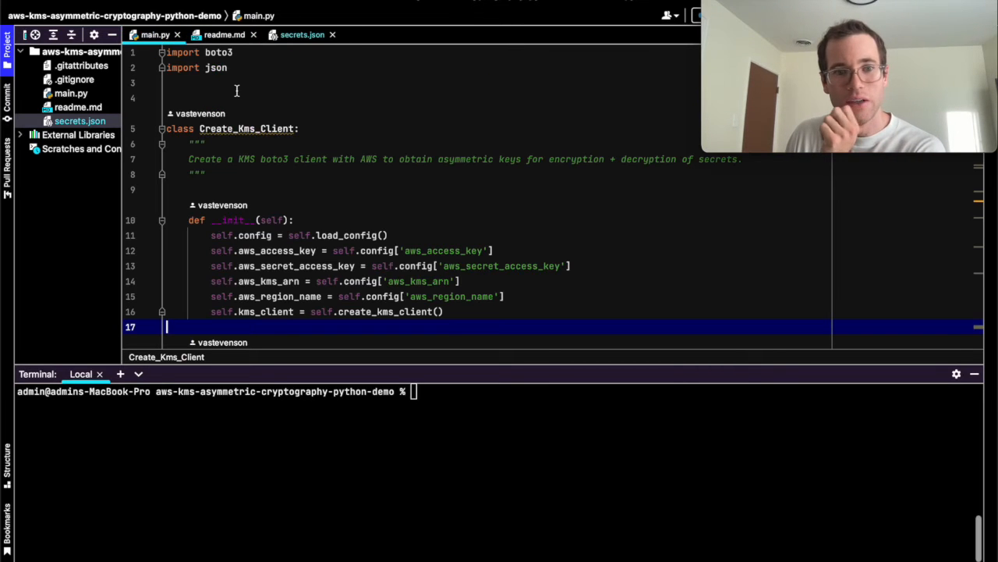
scroll(down, 3)
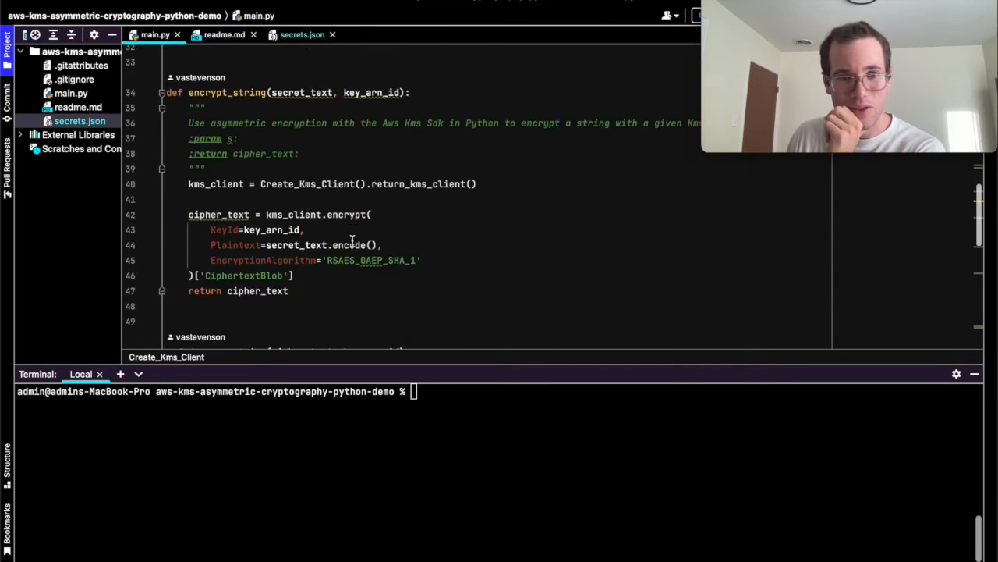
scroll(down, 3)
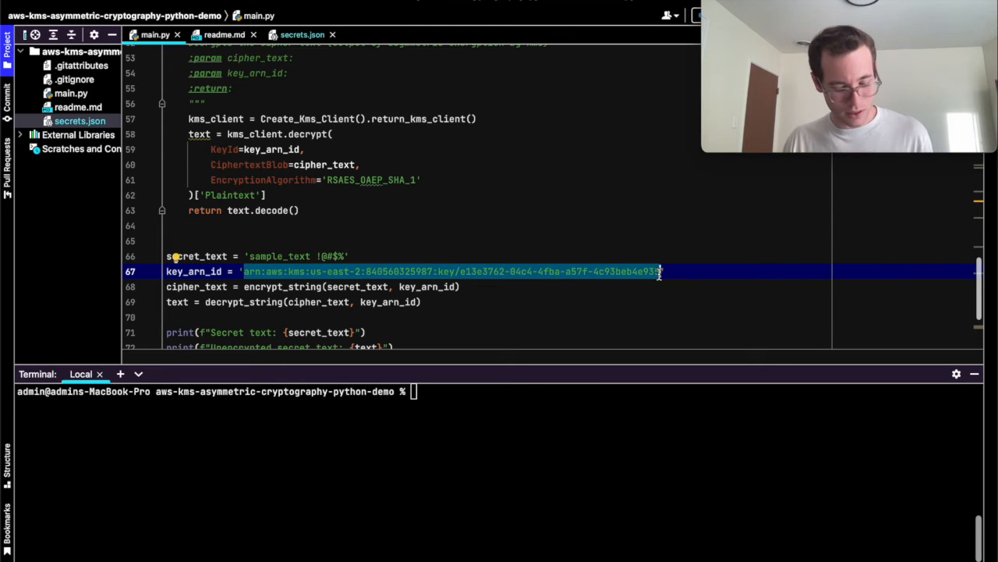
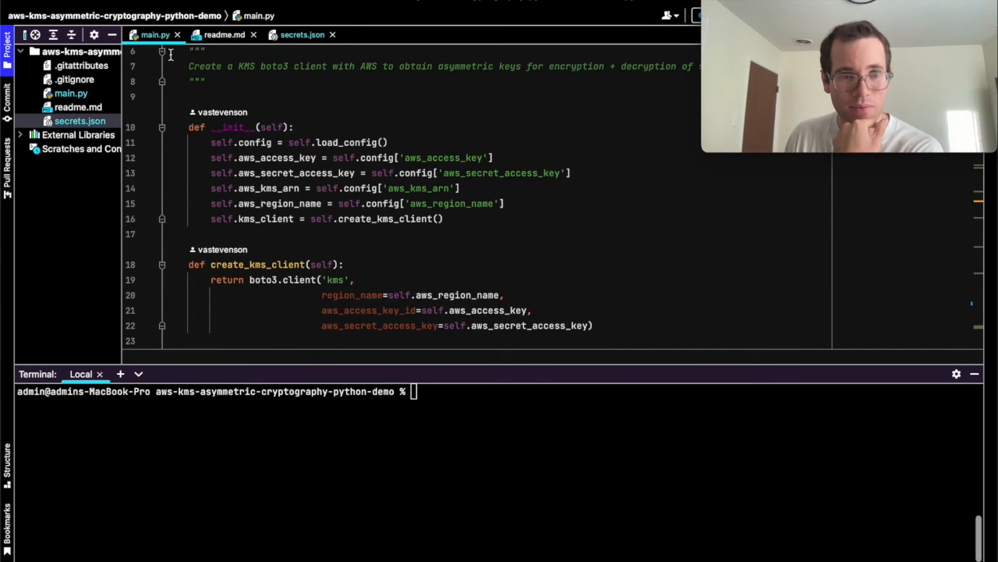
click(224, 34)
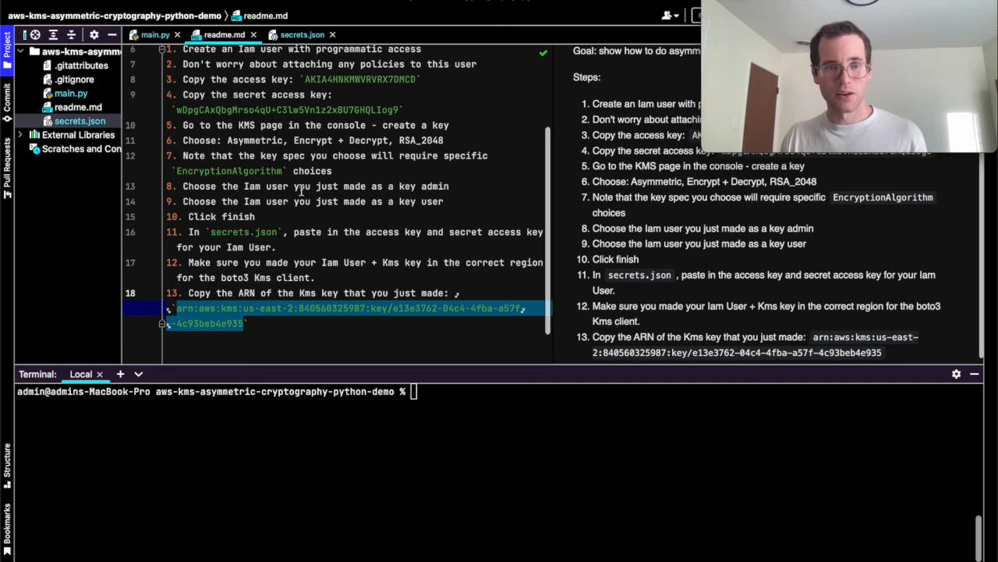
mouse_move(154, 35)
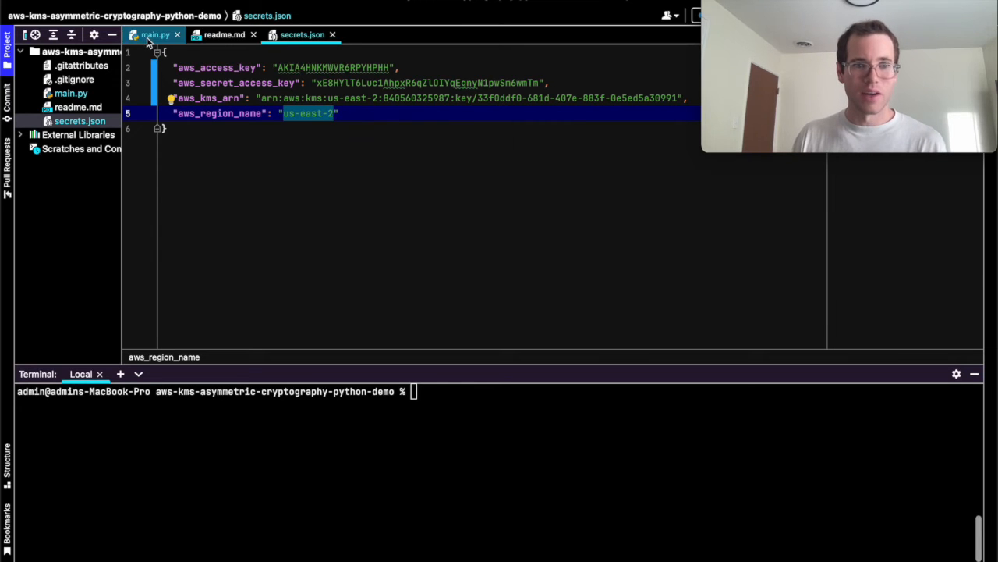
click(154, 34)
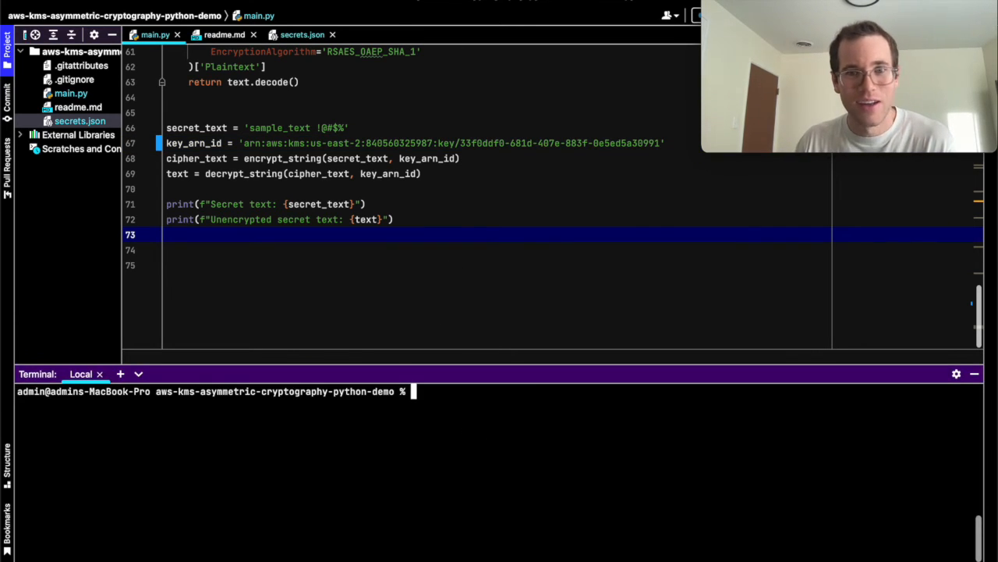
Run main.py and check the printed secret and decrypted text in the output
right_click(312, 204)
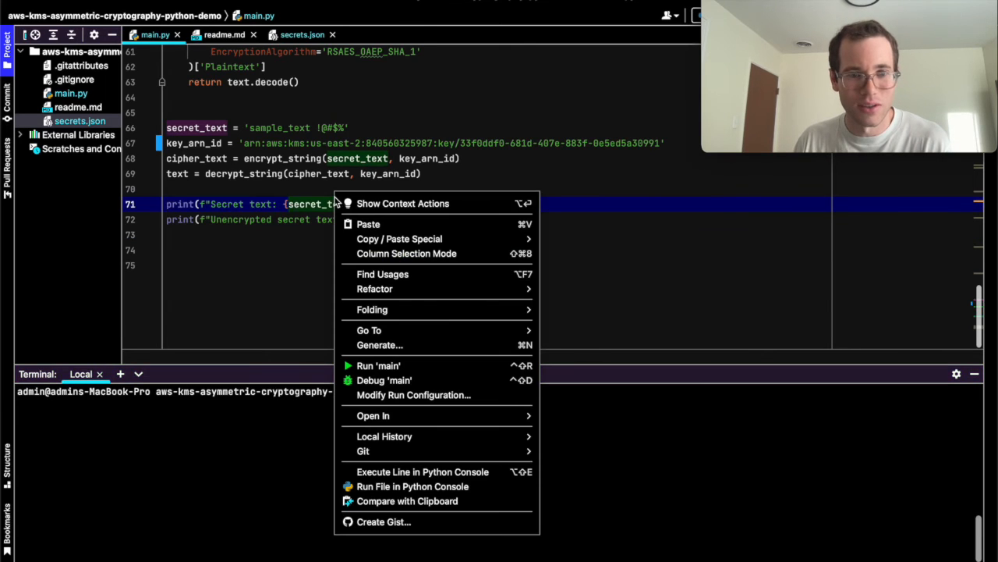
click(378, 365)
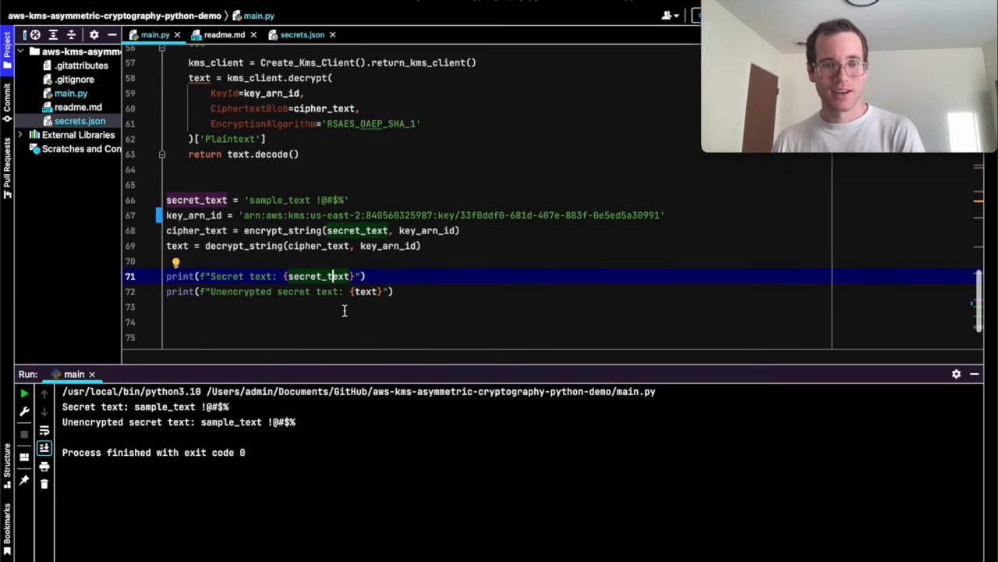
scroll(down, 3)
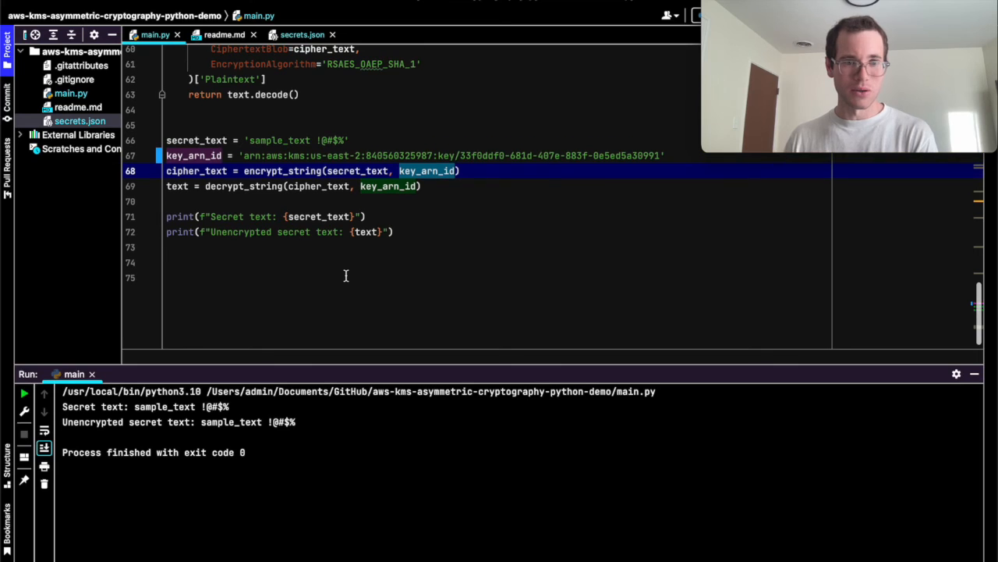
Debug main.py from a breakpoint at the decrypt line, inspecting cipher_text, key_arn_id and secret_text
click(147, 186)
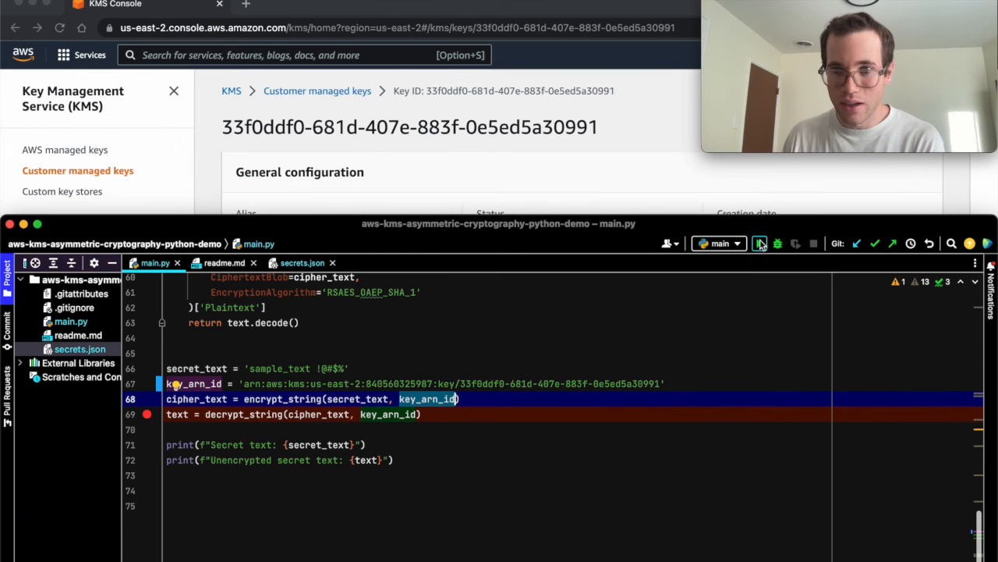
click(761, 243)
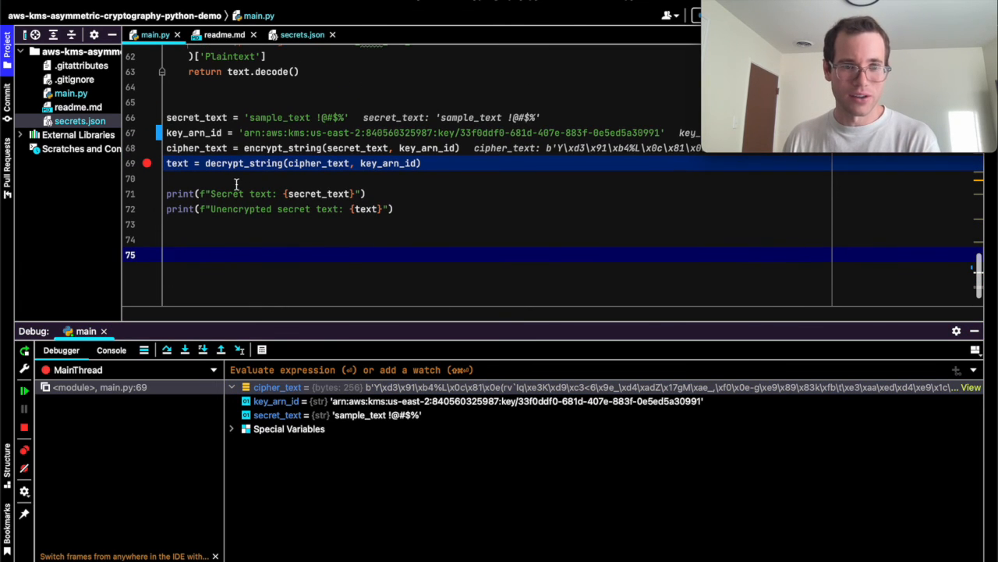
click(146, 163)
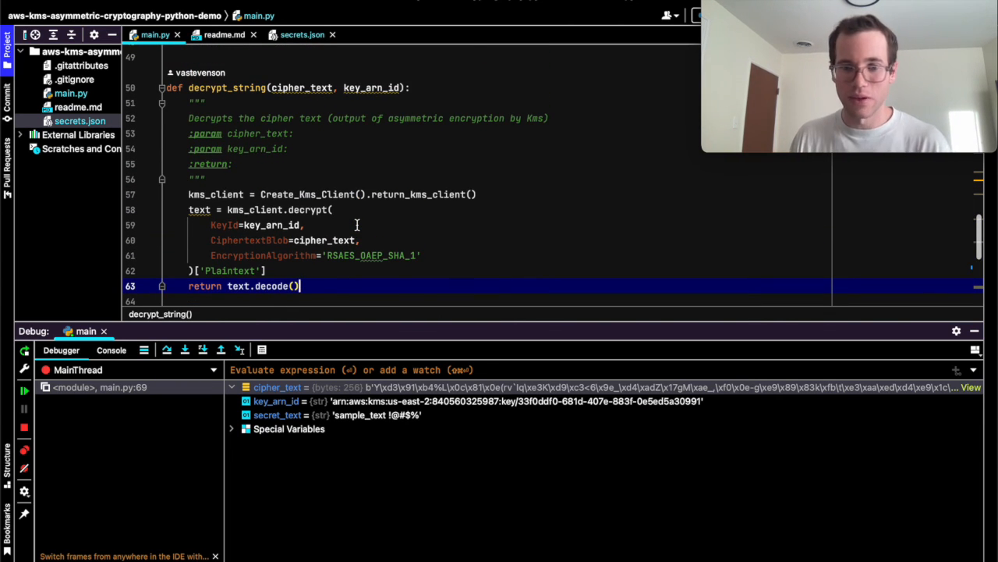
scroll(down, 3)
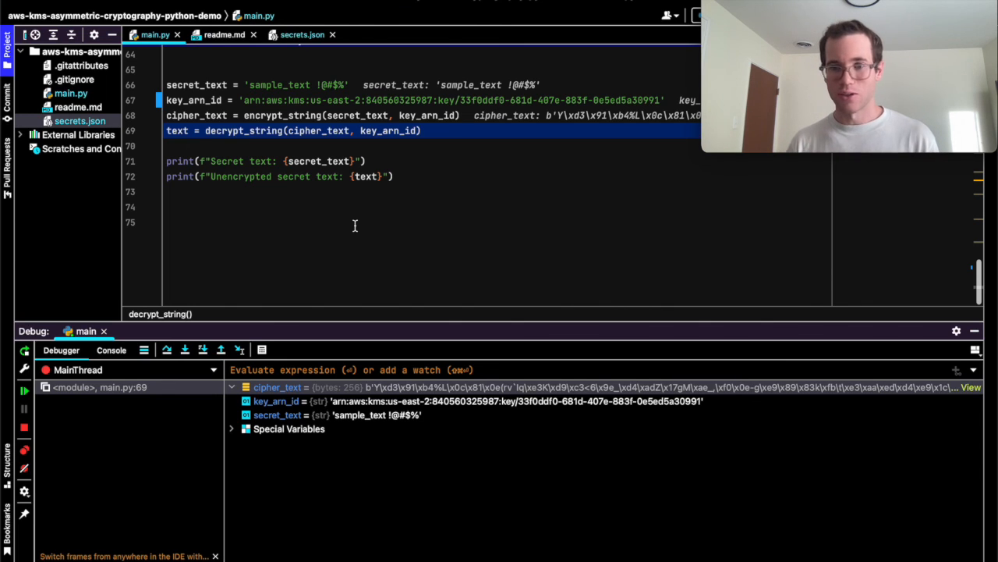
mouse_move(422, 207)
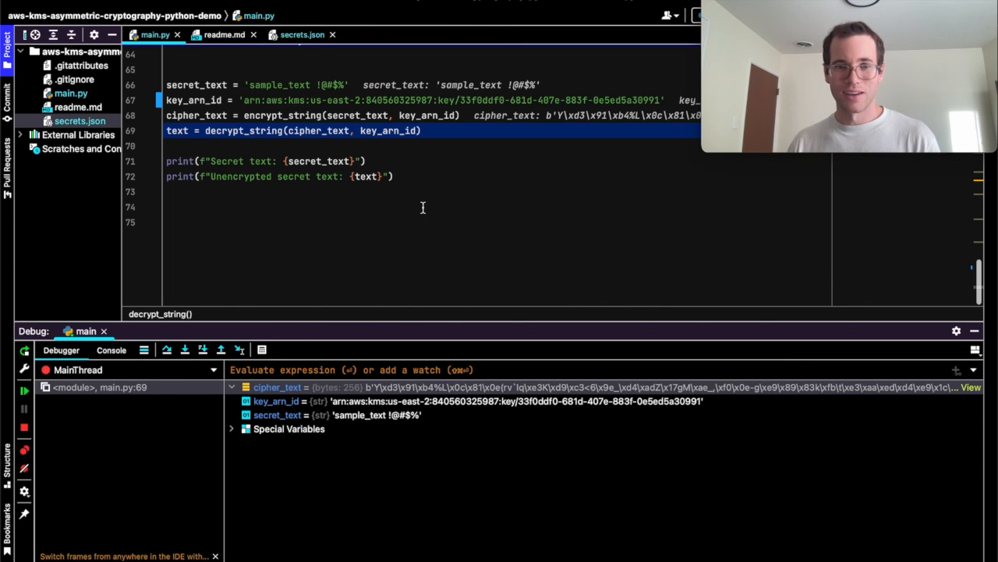